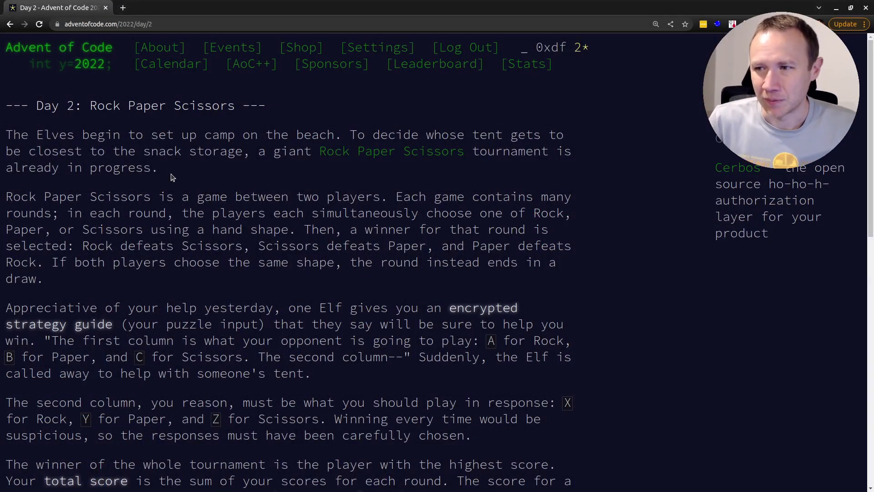
Scroll through the Day 2 puzzle material before setting up the files
{"action": "scroll", "scroll_direction": "down", "scroll_amount": 3}
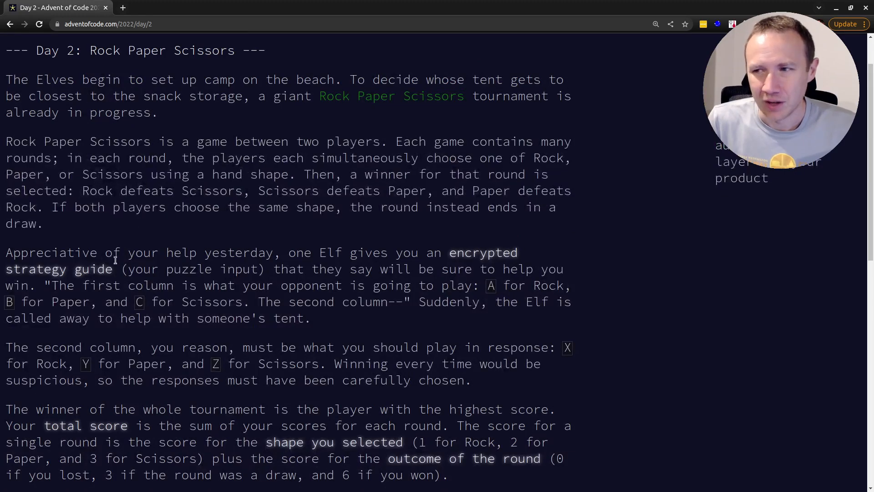
{"action": "scroll", "scroll_direction": "down", "scroll_amount": 3}
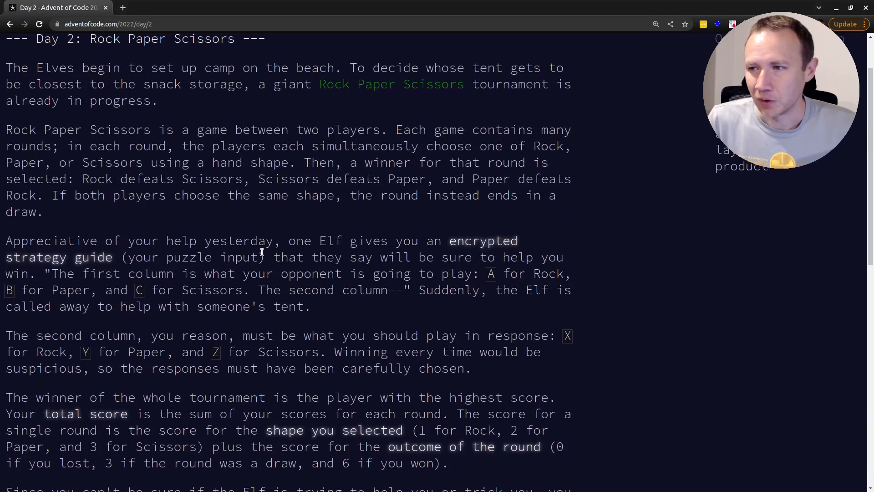
{"action": "scroll", "scroll_direction": "down", "scroll_amount": 3}
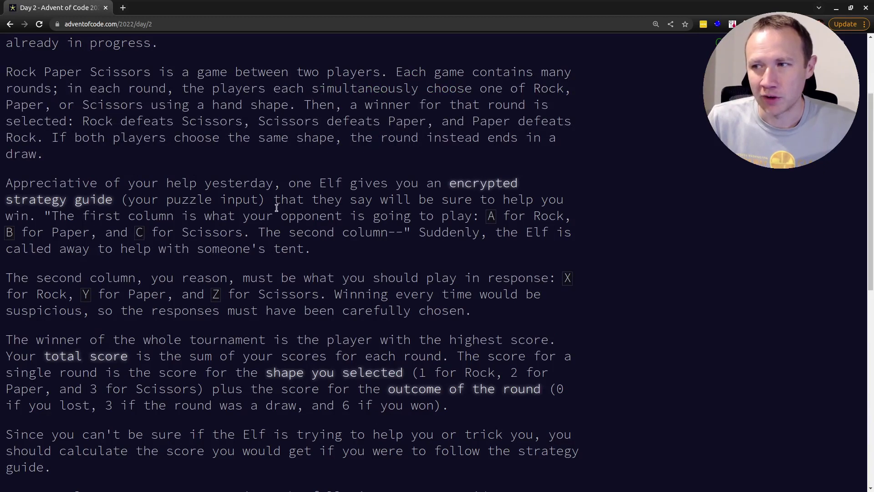
{"action": "mouse_move", "coordinate": [75, 226]}
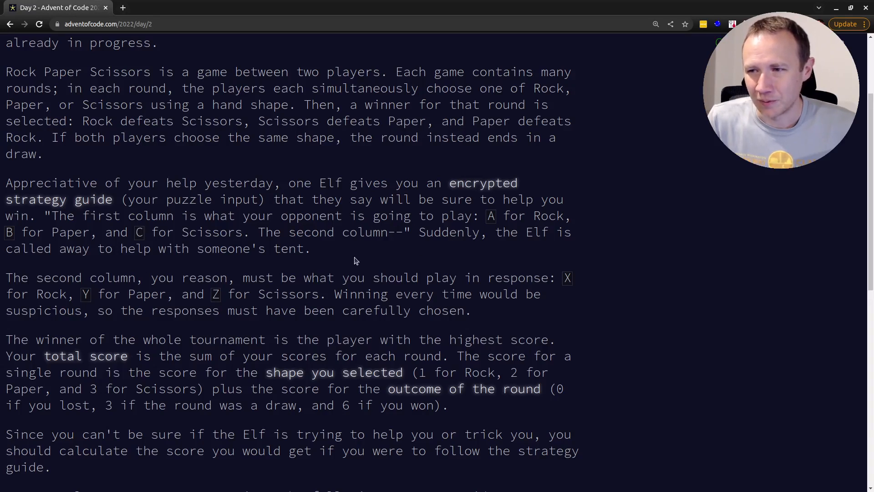
{"action": "mouse_move", "coordinate": [435, 267]}
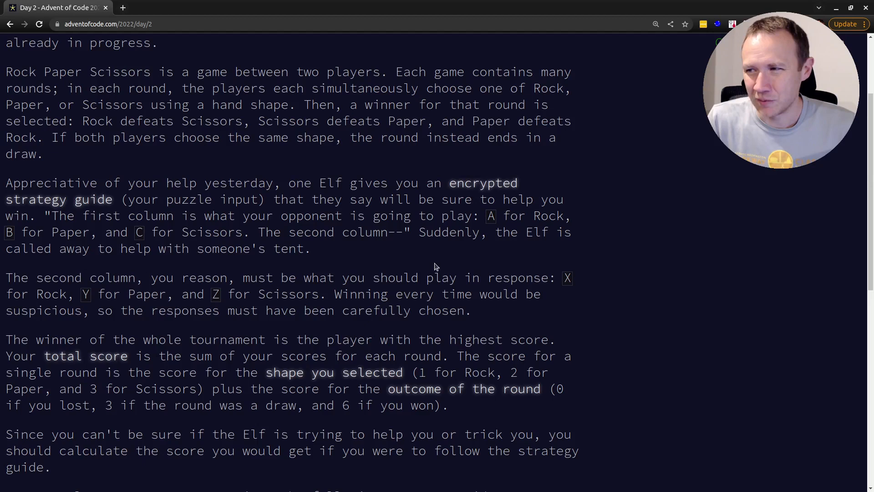
{"action": "mouse_move", "coordinate": [68, 277]}
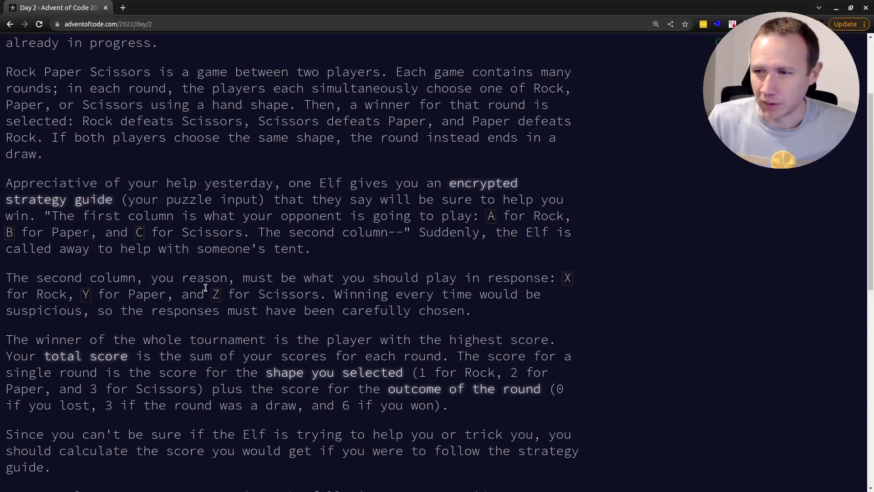
{"action": "scroll", "scroll_direction": "down", "scroll_amount": 3}
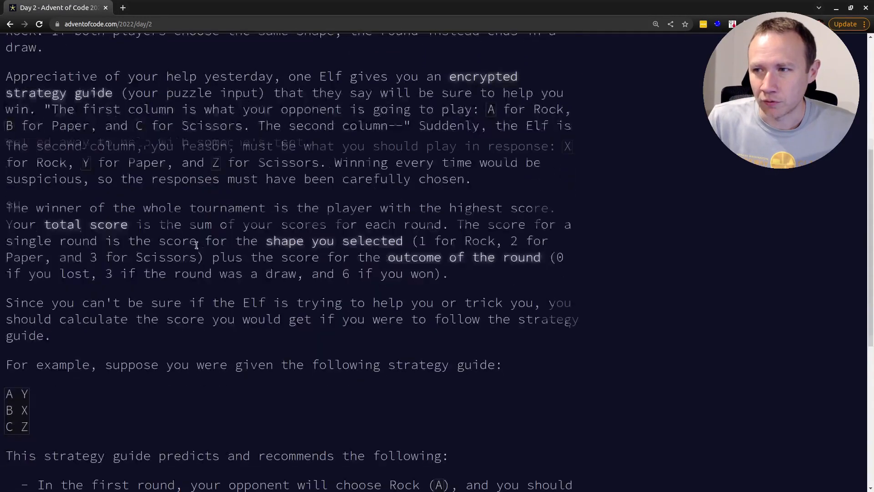
{"action": "scroll", "scroll_direction": "up", "scroll_amount": 3}
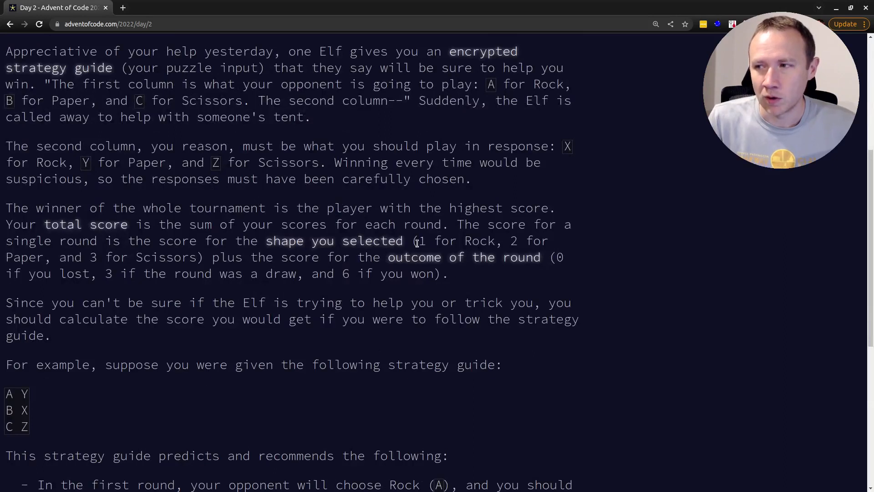
{"action": "mouse_move", "coordinate": [65, 250]}
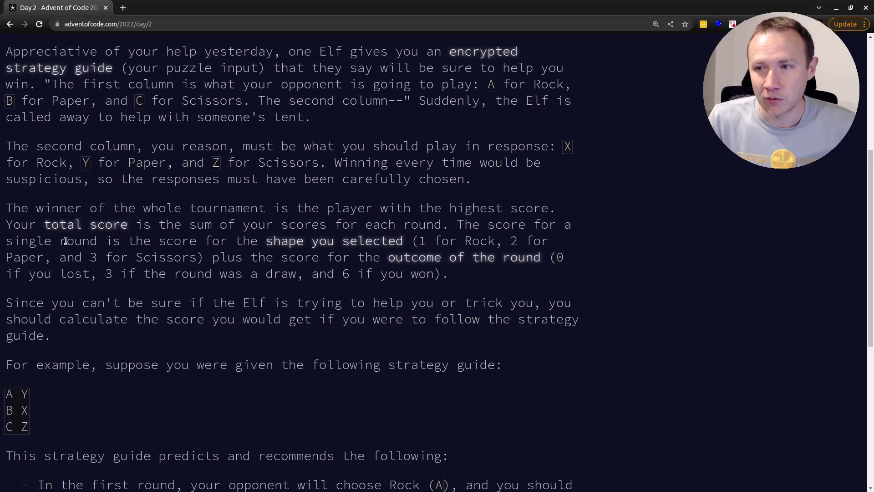
{"action": "mouse_move", "coordinate": [378, 268]}
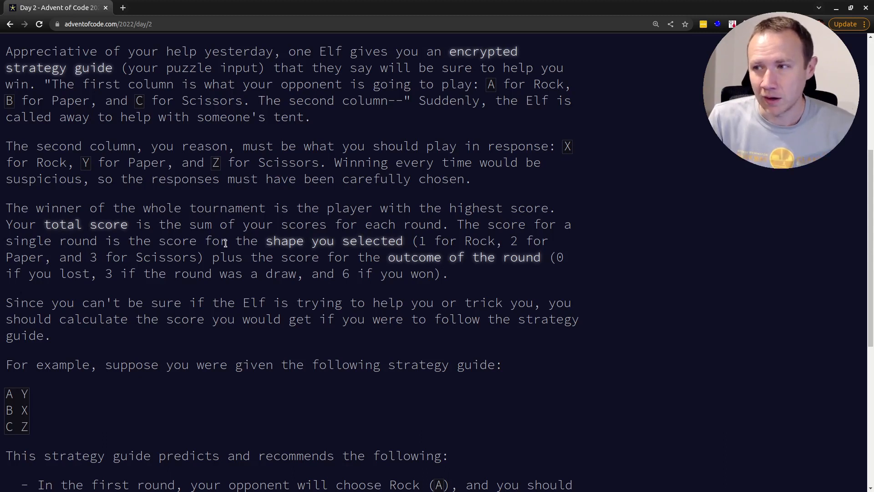
{"action": "mouse_move", "coordinate": [257, 204]}
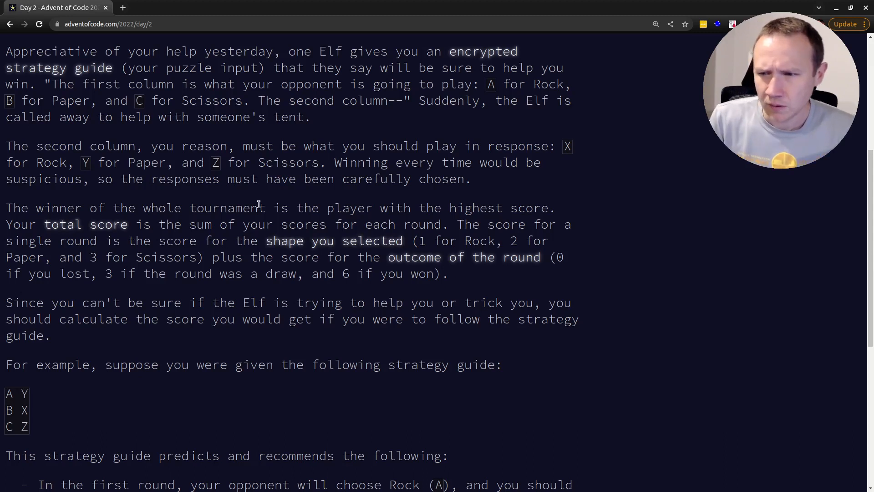
{"action": "scroll", "scroll_direction": "down", "scroll_amount": 3}
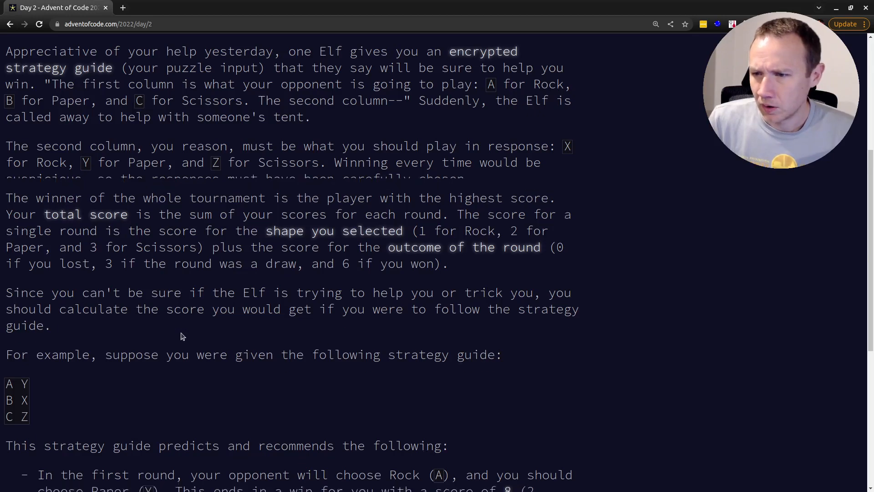
{"action": "scroll", "scroll_direction": "down", "scroll_amount": 3}
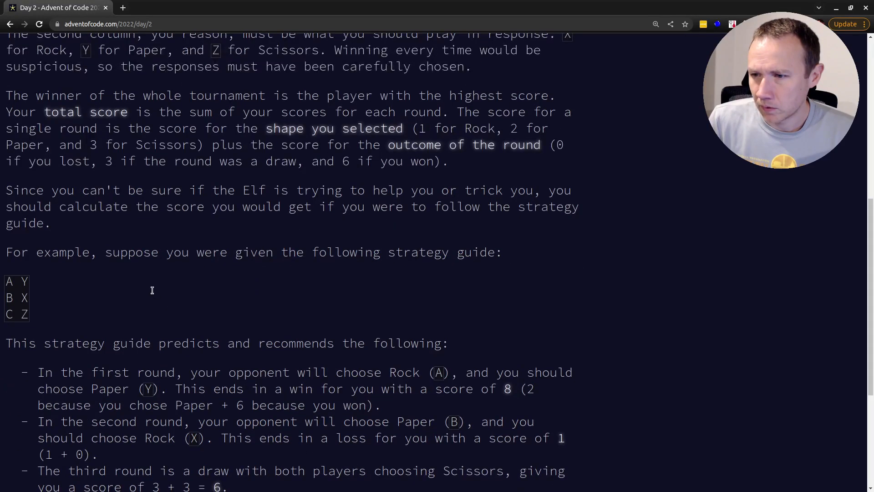
{"action": "scroll", "scroll_direction": "up", "scroll_amount": 3}
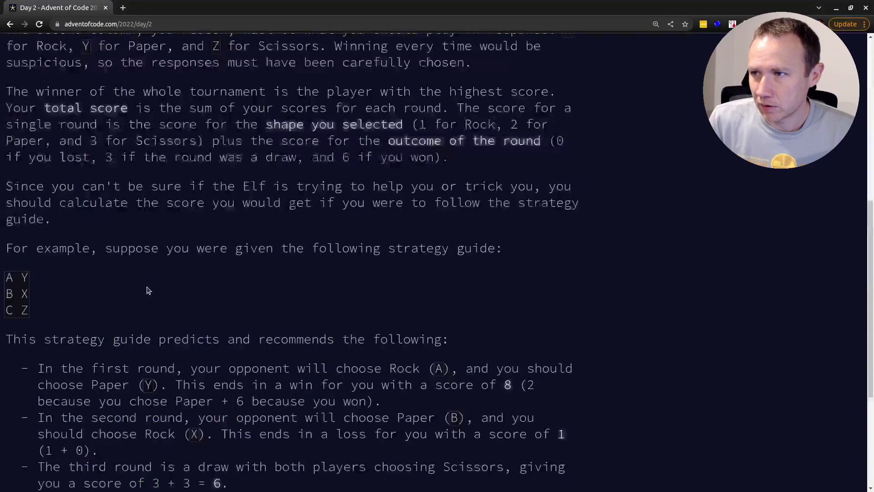
{"action": "scroll", "scroll_direction": "up", "scroll_amount": 3}
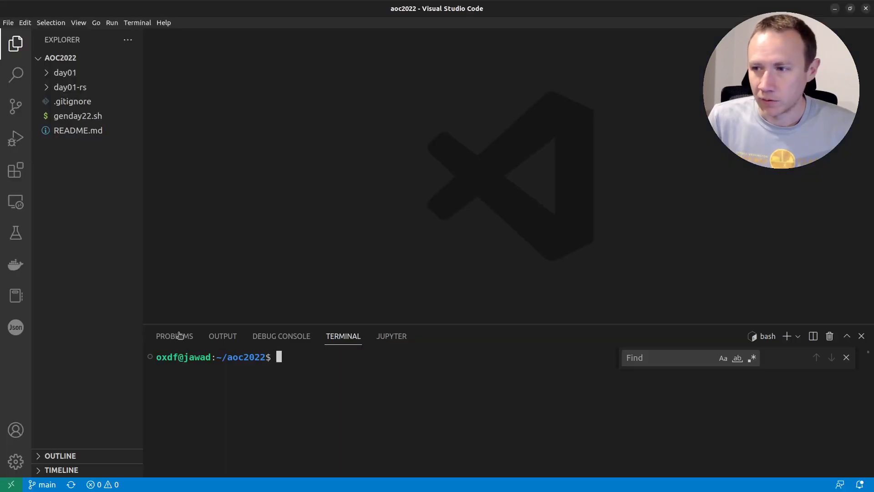
Run genday22.sh 2 to create day02 with day2.py and input.txt, and view the puzzle input
{"action": "type", "text": ". genday22.sh 2"}
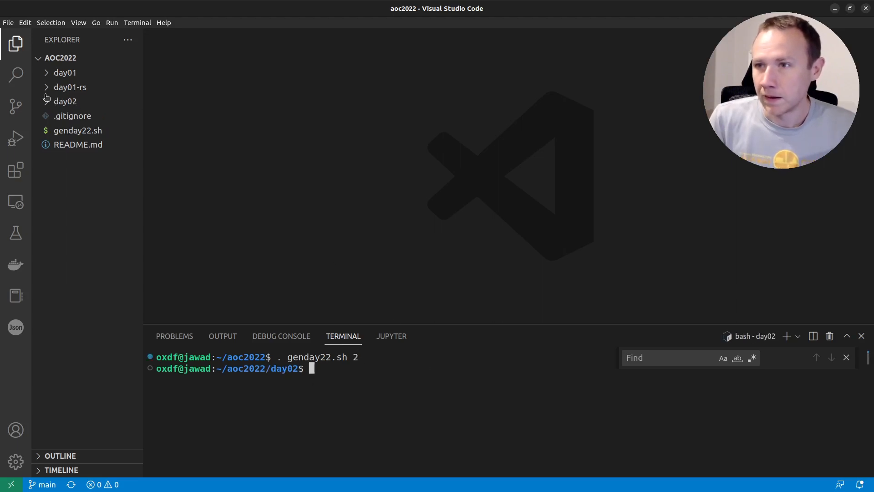
{"action": "left_click", "coordinate": [65, 101]}
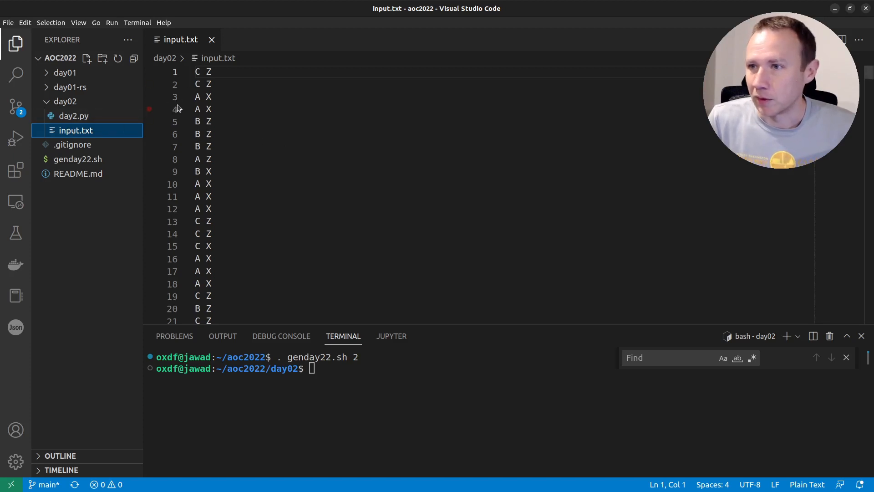
{"action": "left_click", "coordinate": [216, 71]}
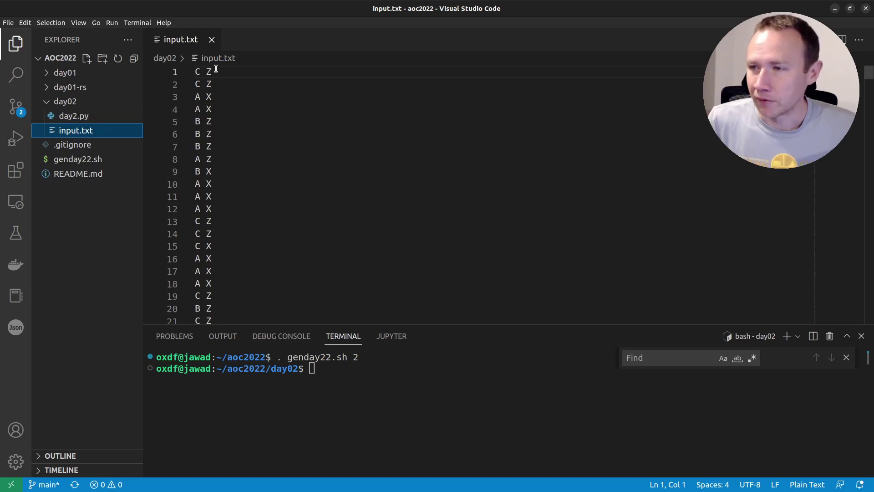
{"action": "scroll", "scroll_direction": "down", "scroll_amount": 3}
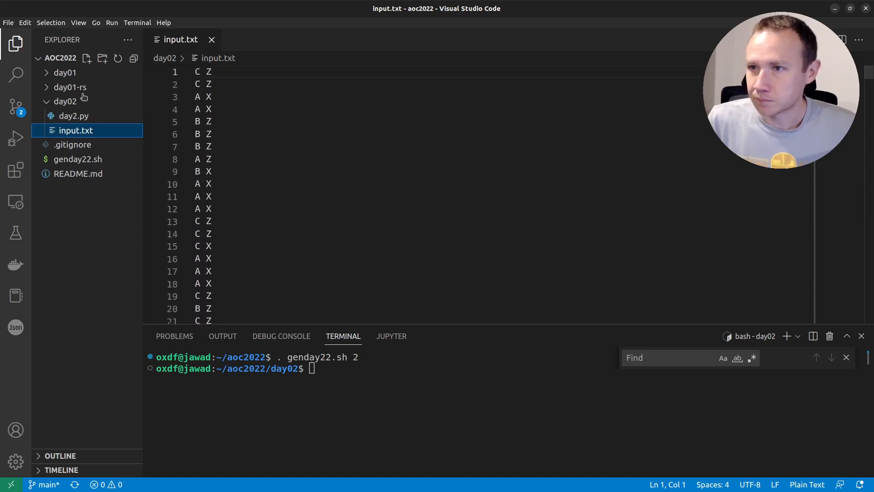
Open day2.py from the Explorer and make room below import sys for new code
{"action": "left_click", "coordinate": [73, 115]}
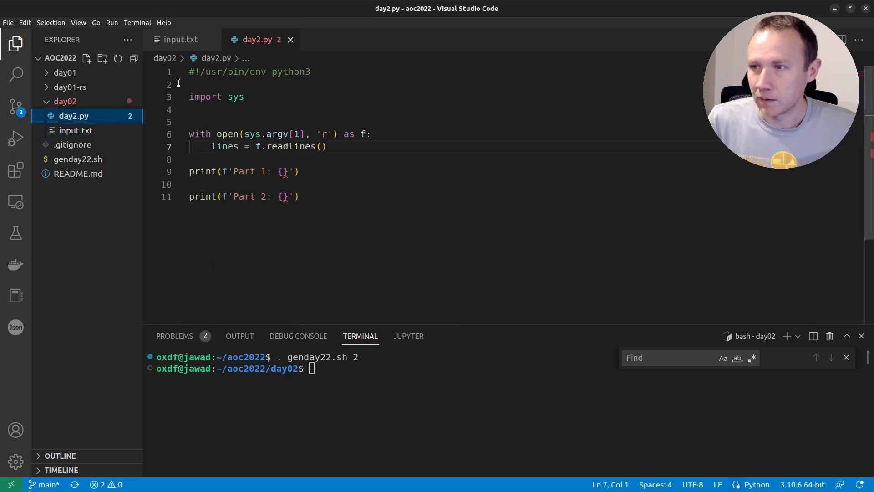
{"action": "mouse_move", "coordinate": [315, 127]}
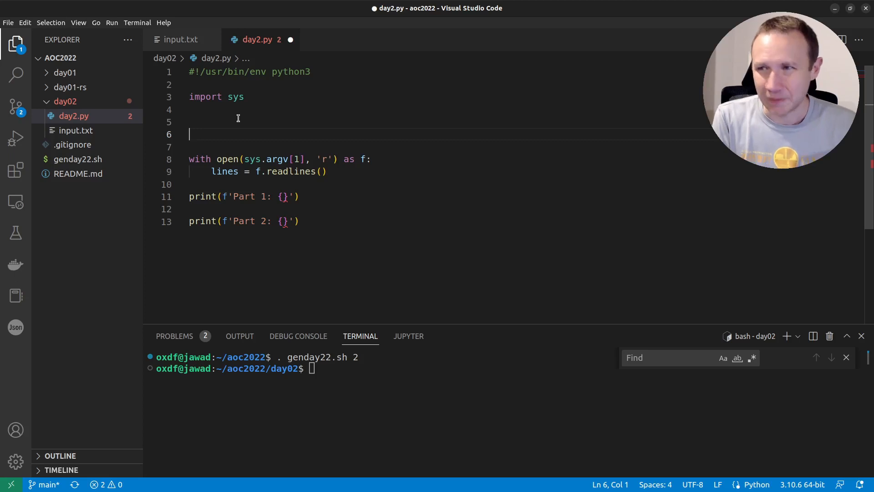
{"action": "mouse_move", "coordinate": [181, 39]}
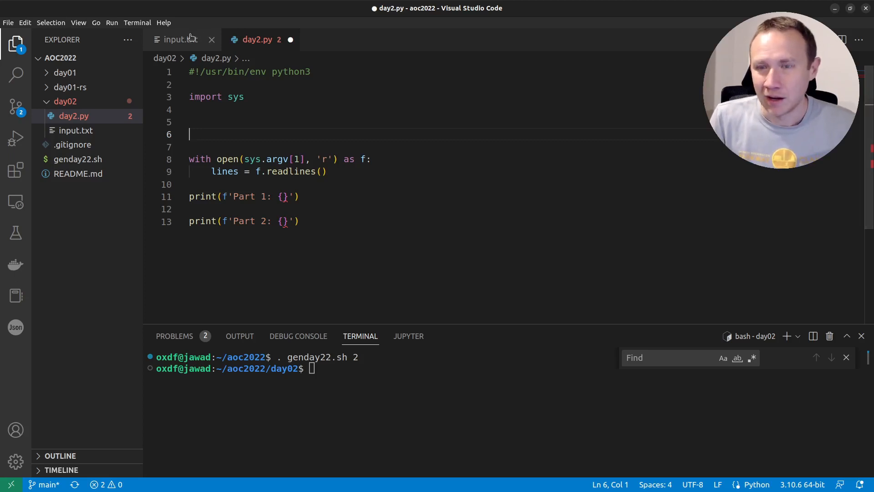
{"action": "mouse_move", "coordinate": [179, 39]}
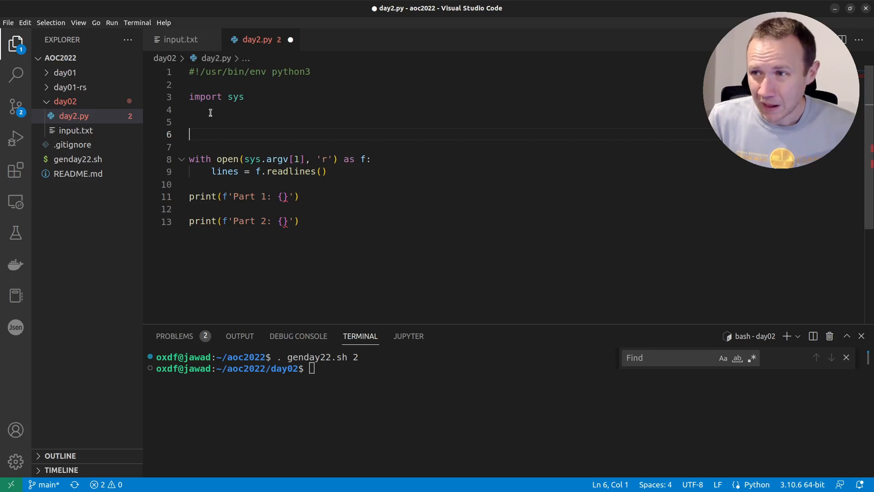
Start the scores dictionary with the "A X" entry scored 1 + 3
{"action": "type", "text": "s"}
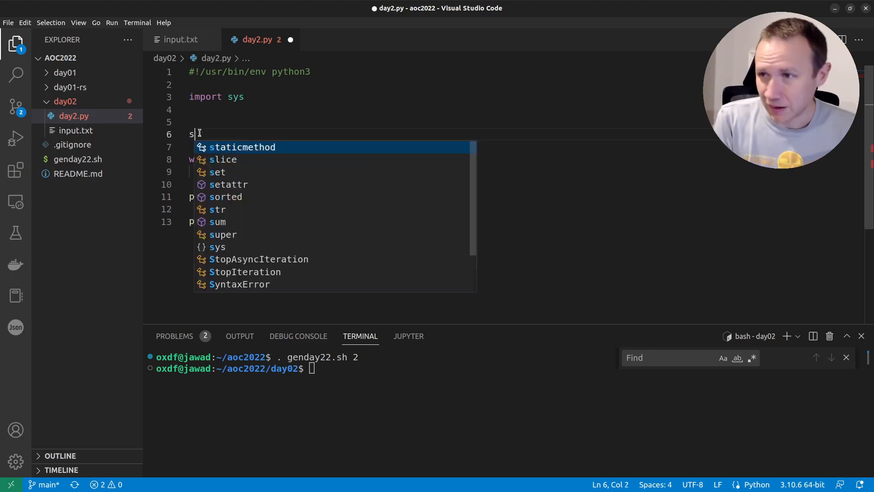
{"action": "type", "text": "cores = {"}
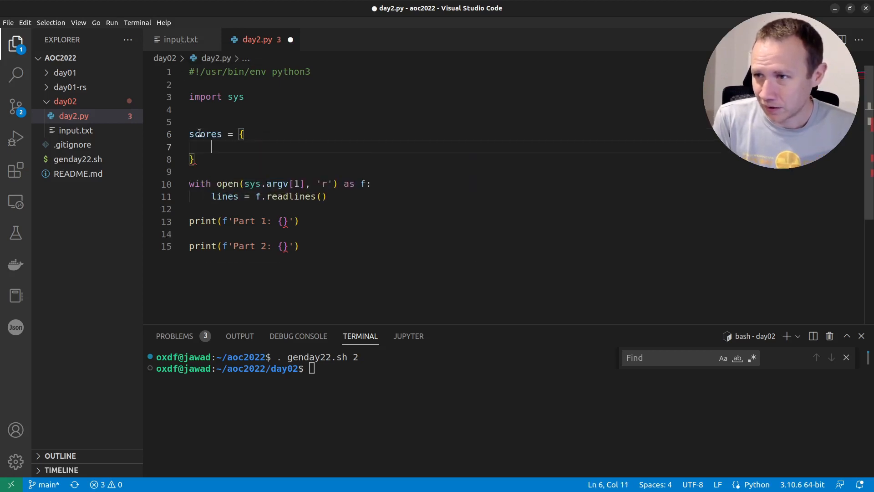
{"action": "type", "text": "\""}
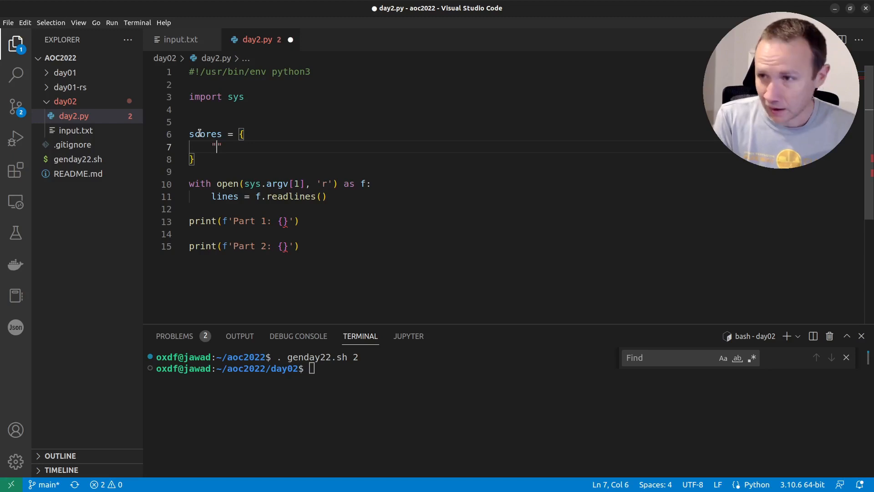
{"action": "type", "text": "A X"}
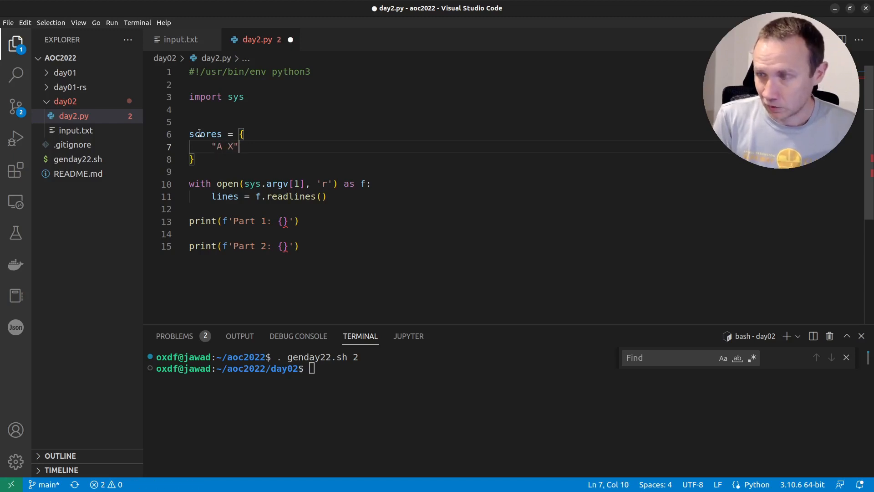
{"action": "type", "text": ":"}
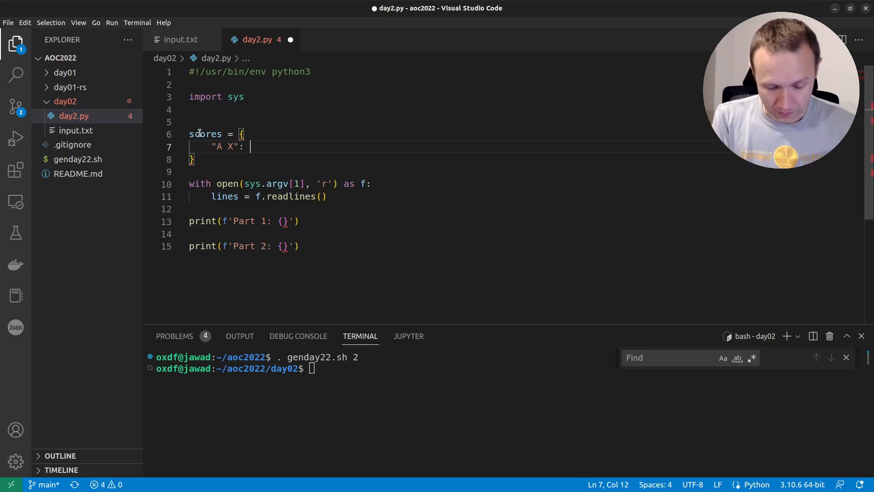
{"action": "type", "text": "1 +"}
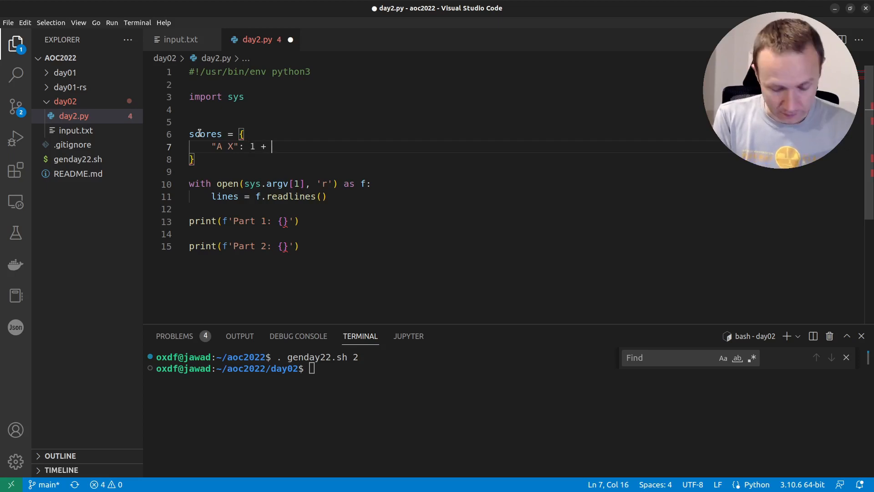
{"action": "type", "text": "3,"}
{"action": "type", "text": "\""}
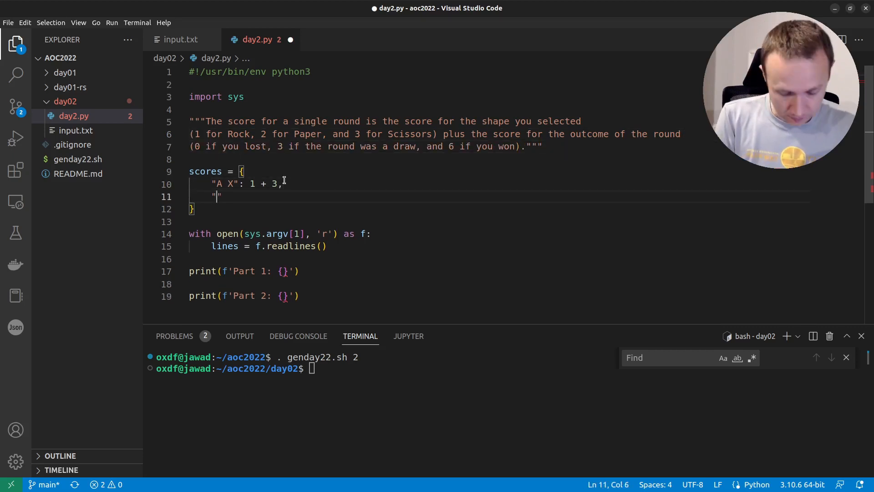
Add "A Y": 2 + 6 and "A Z": 3 + 0, then begin the "B" key
{"action": "type", "text": "A Y"}
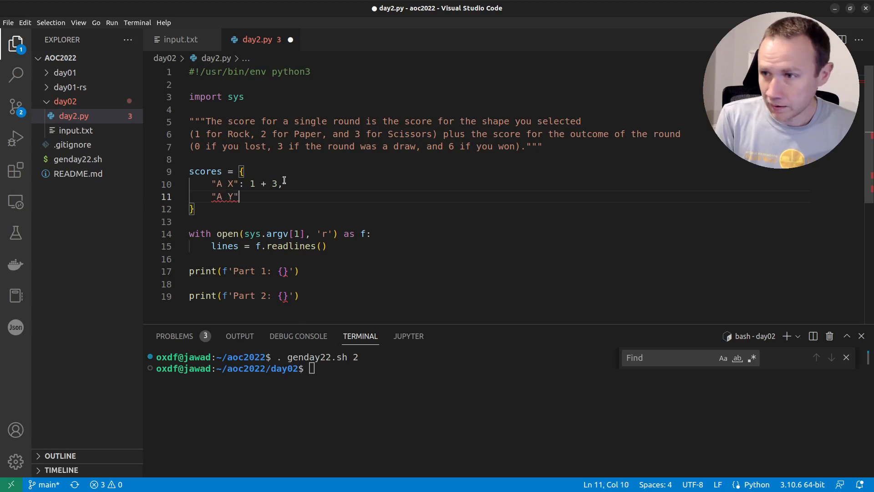
{"action": "type", "text": ":"}
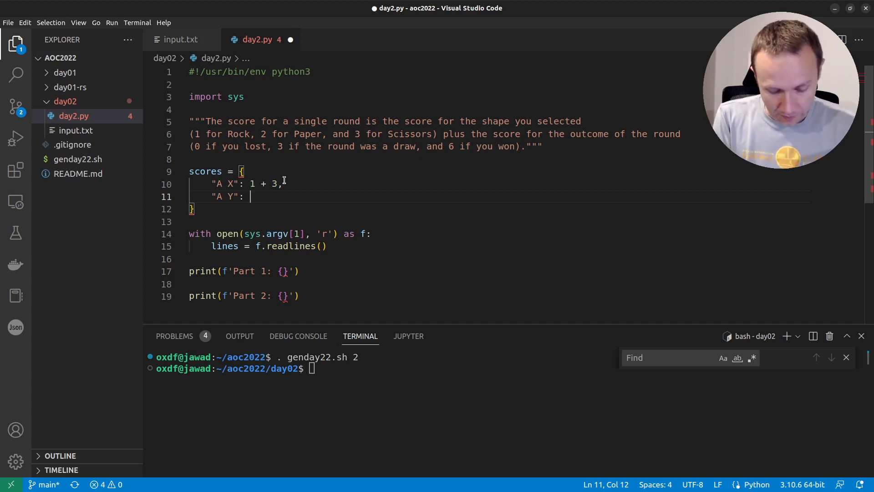
{"action": "type", "text": "2 +"}
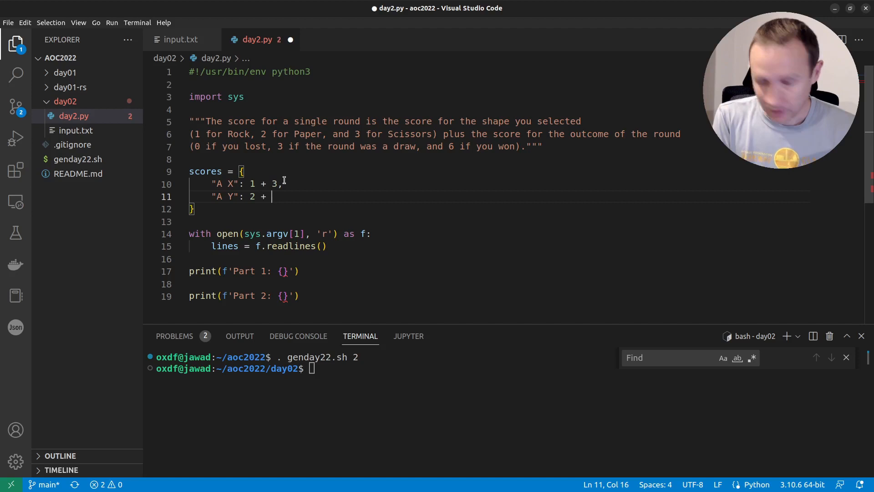
{"action": "type", "text": "6.,"}
{"action": "type", "text": "\"A"}
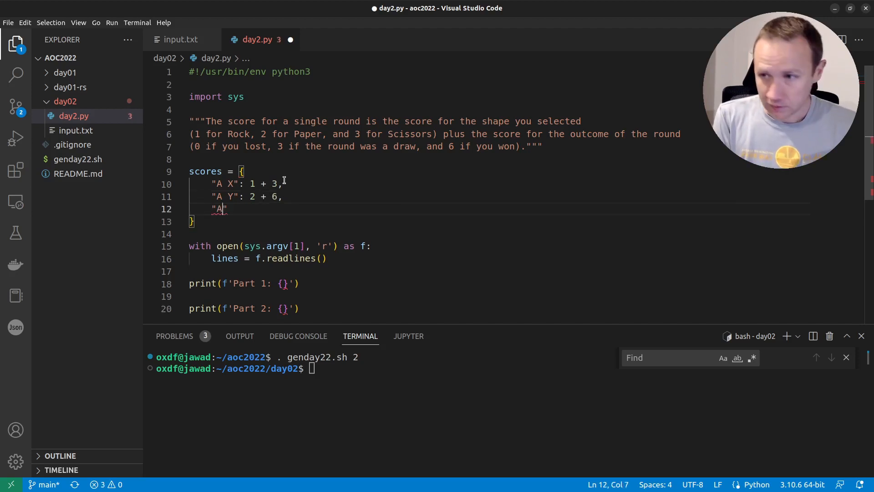
{"action": "type", "text": "Z\":"}
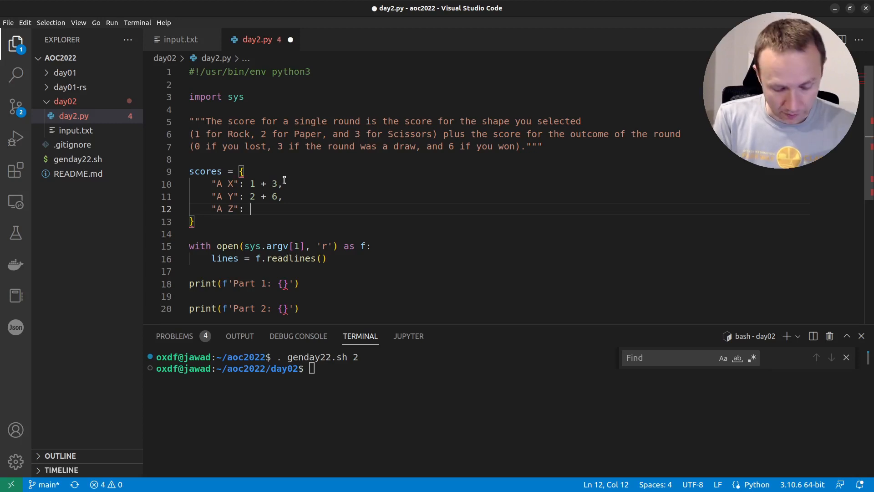
{"action": "type", "text": "3 +"}
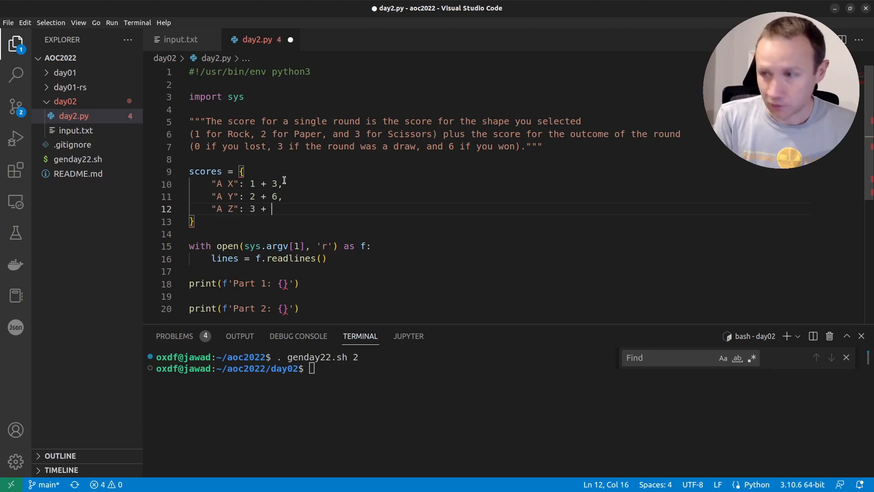
{"action": "type", "text": "0,"}
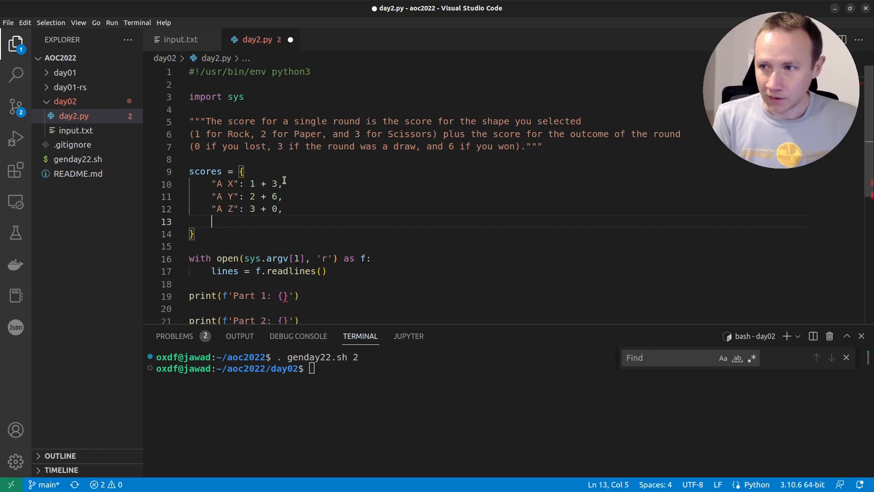
{"action": "type", "text": "\"B\""}
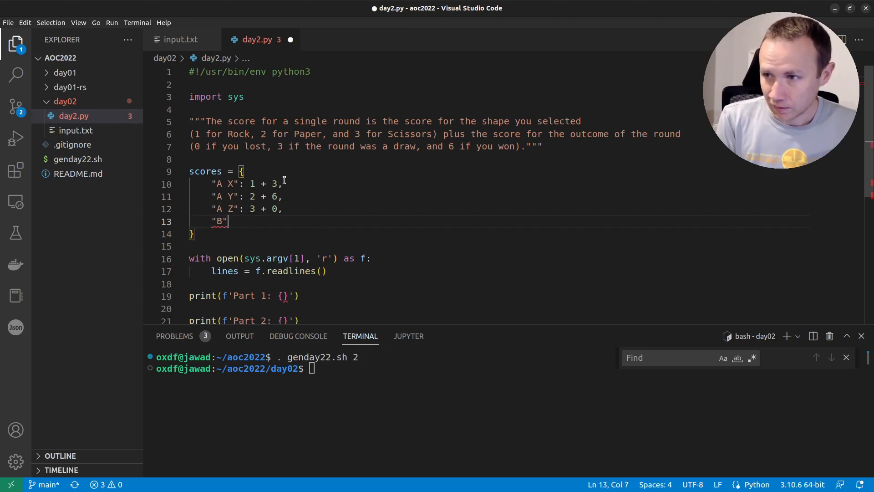
Duplicate the A rows as B and C, correct their outcome scores (0, 6, 3) and save day2.py
{"action": "key", "text": "Backspace"}
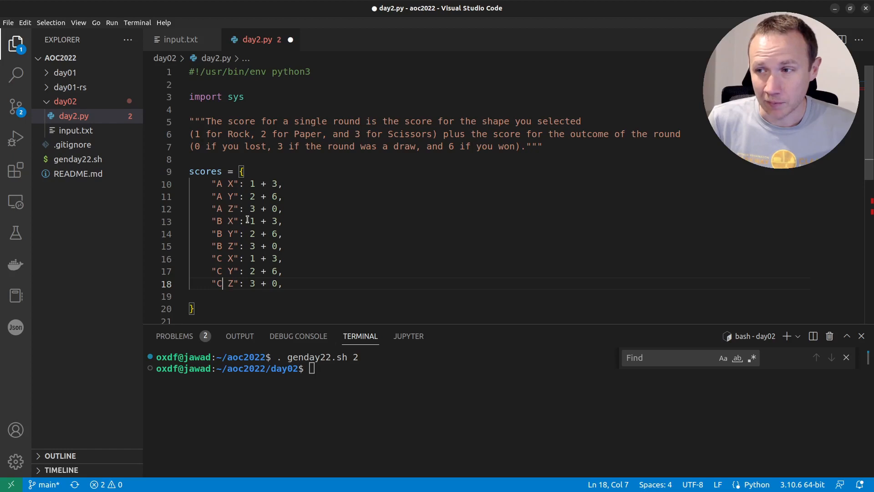
{"action": "left_click", "coordinate": [252, 220]}
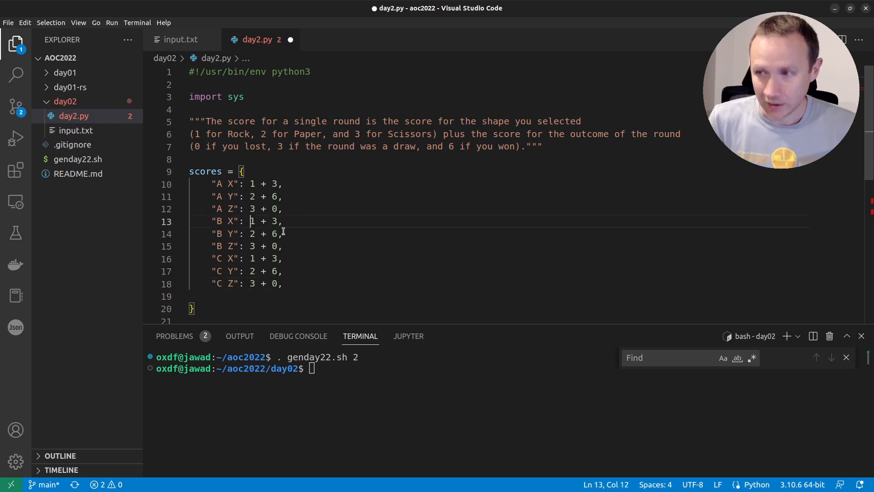
{"action": "type", "text": "0"}
{"action": "left_click", "coordinate": [238, 233]}
{"action": "type", "text": "3"}
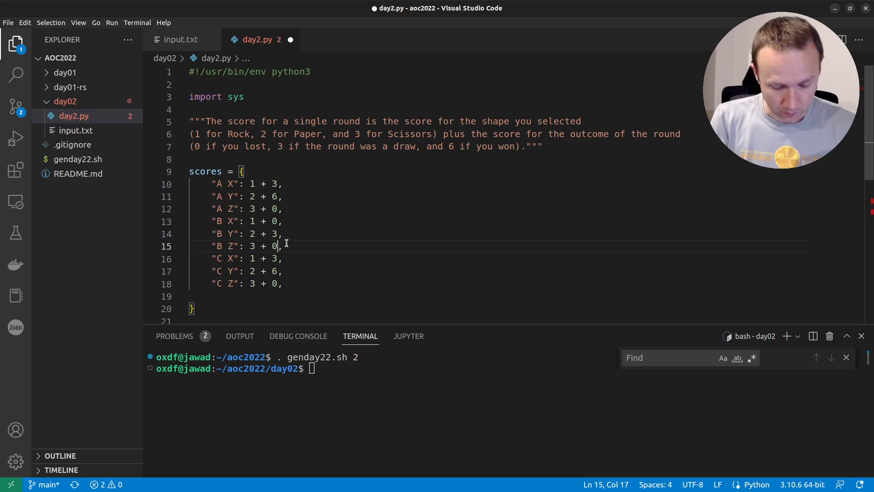
{"action": "type", "text": "6"}
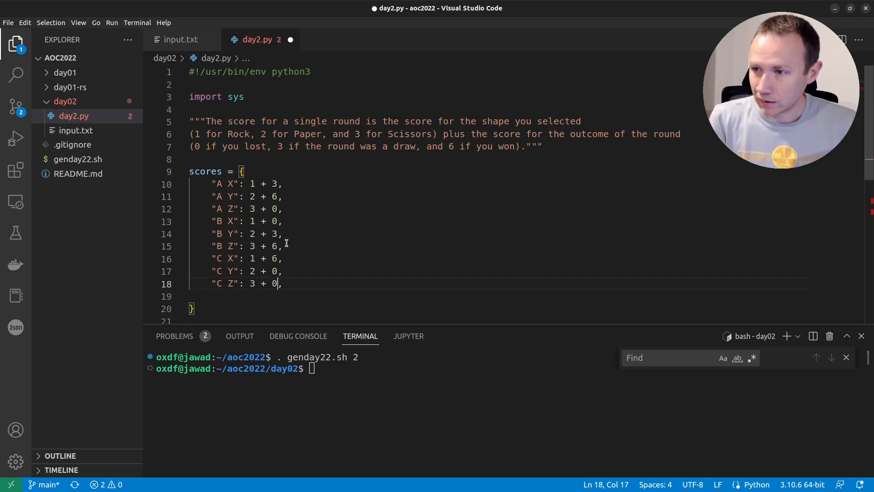
{"action": "key", "text": "Backspace"}
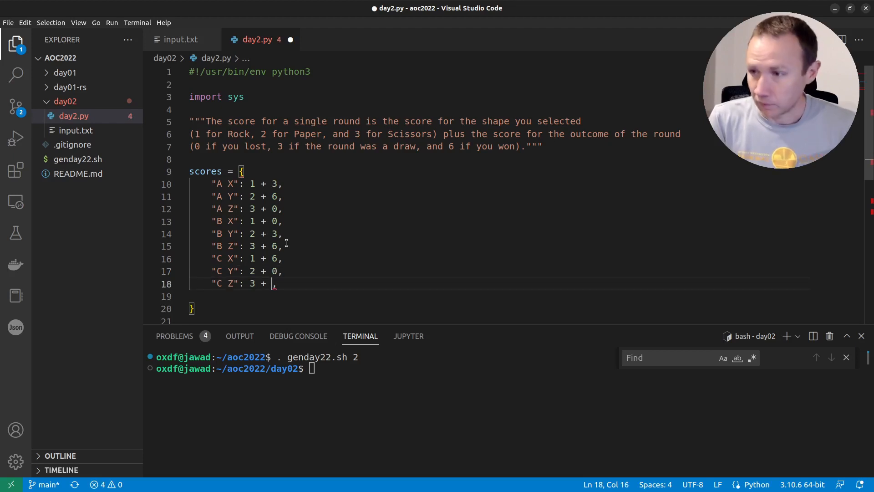
{"action": "type", "text": "3"}
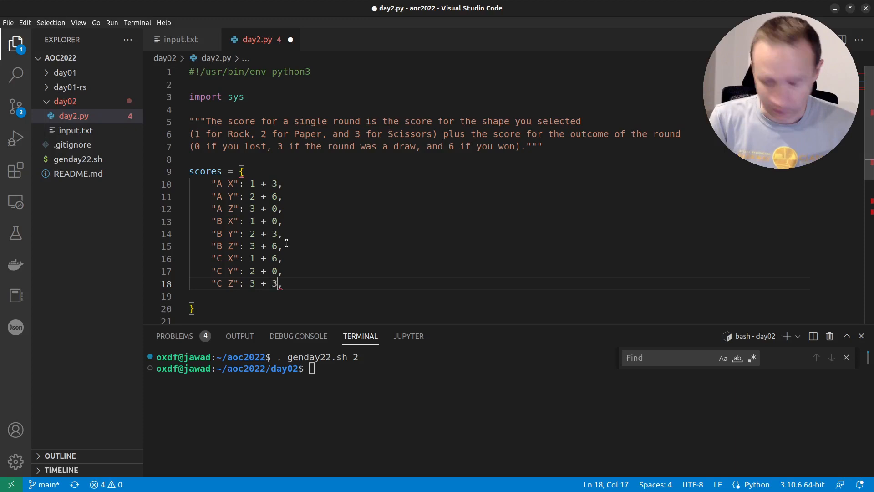
{"action": "key", "text": "ctrl+s"}
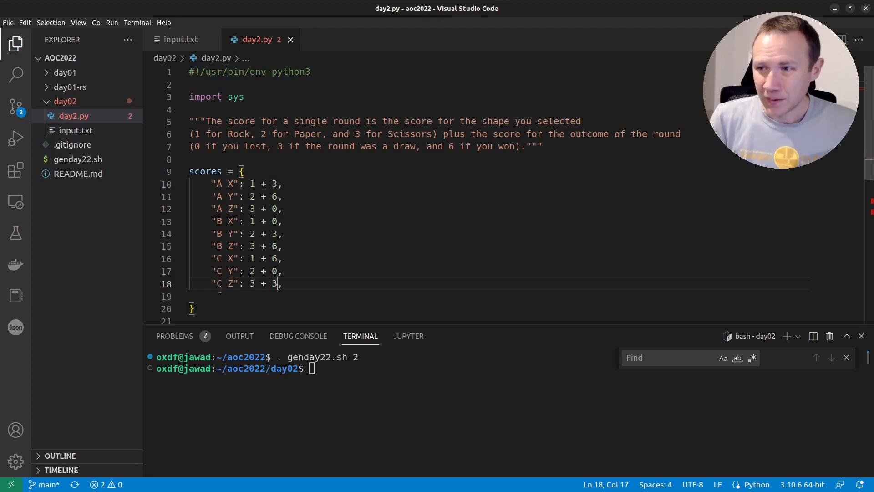
Close off the dictionary and begin a list comprehension line below it
{"action": "type", "text": ","}
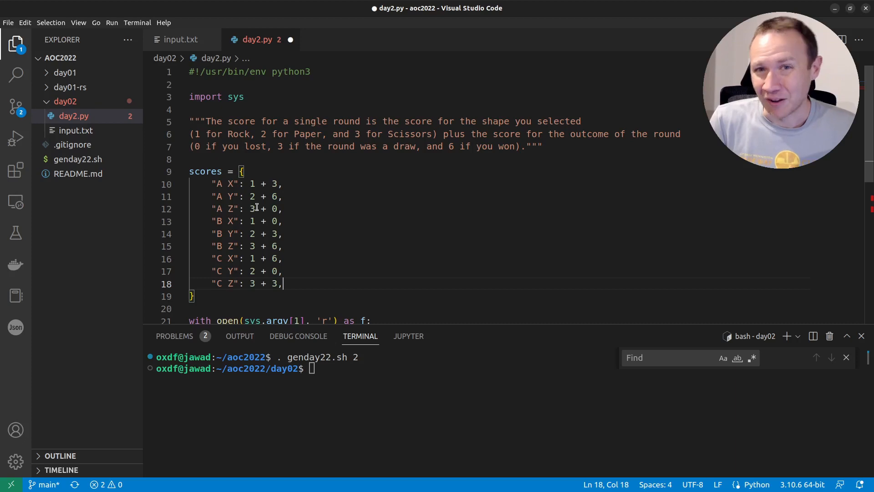
{"action": "scroll", "scroll_direction": "down", "scroll_amount": 3}
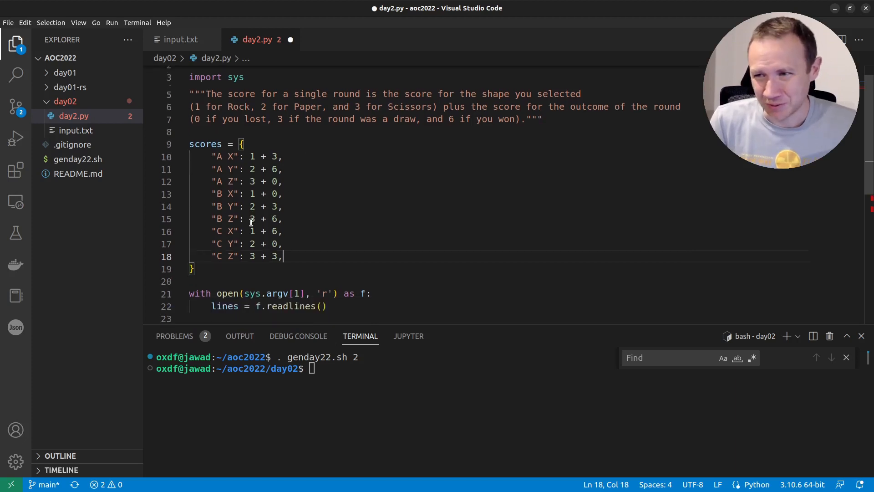
{"action": "scroll", "scroll_direction": "down", "scroll_amount": 3}
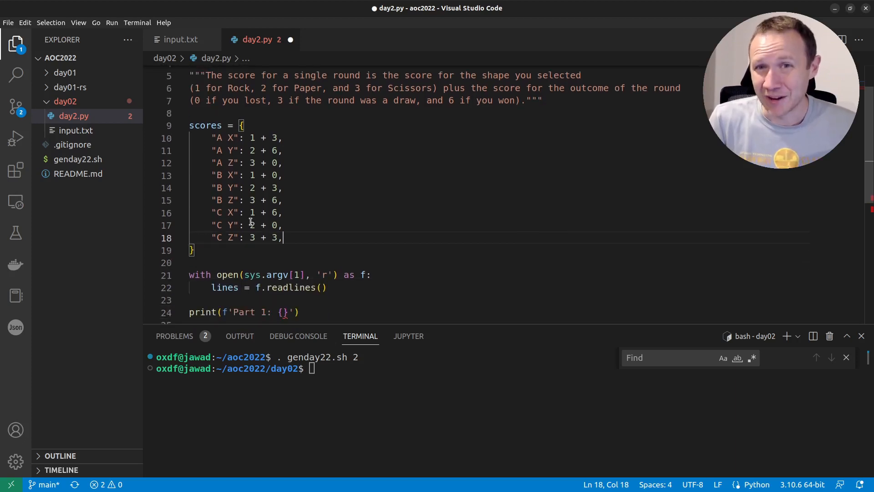
{"action": "scroll", "scroll_direction": "down", "scroll_amount": 3}
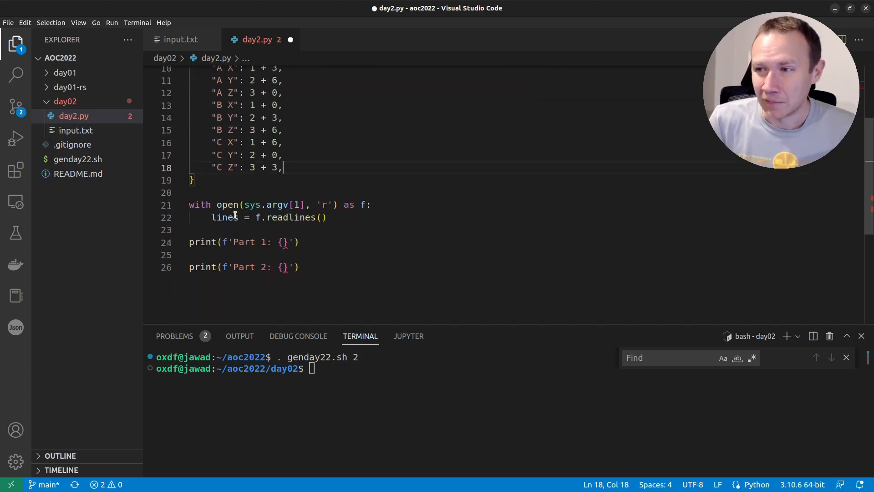
{"action": "scroll", "scroll_direction": "up", "scroll_amount": 3}
{"action": "type", "text": "[l "}
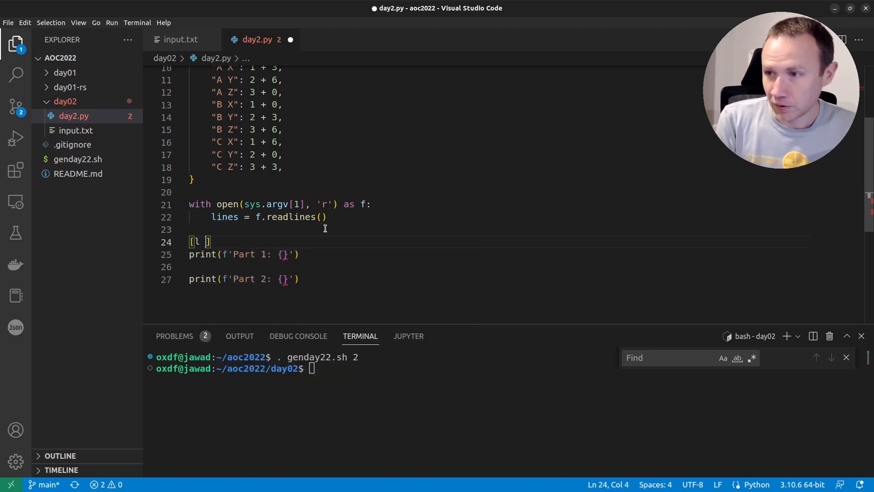
Write part1 = sum([scores[l.strip()] for l in lines]) and print it in the Part 1 f-string
{"action": "type", "text": "for l in lines"}
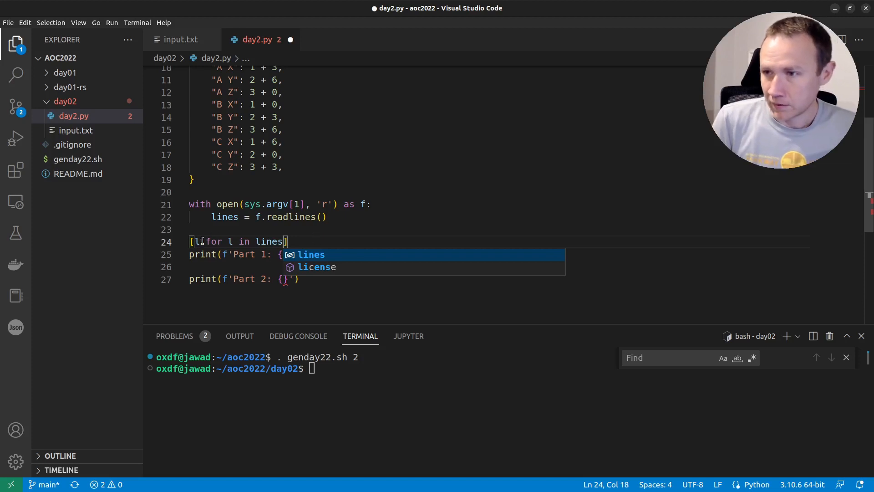
{"action": "type", "text": "."}
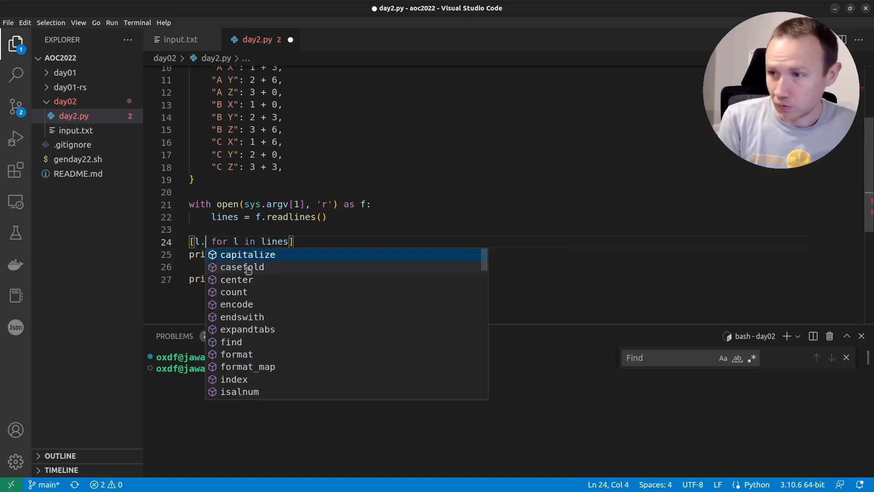
{"action": "type", "text": "strip()]"}
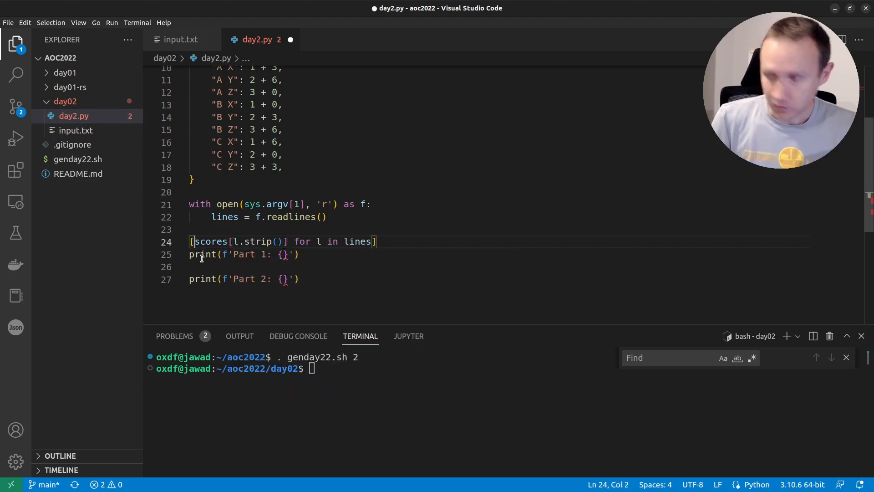
{"action": "type", "text": "sum("}
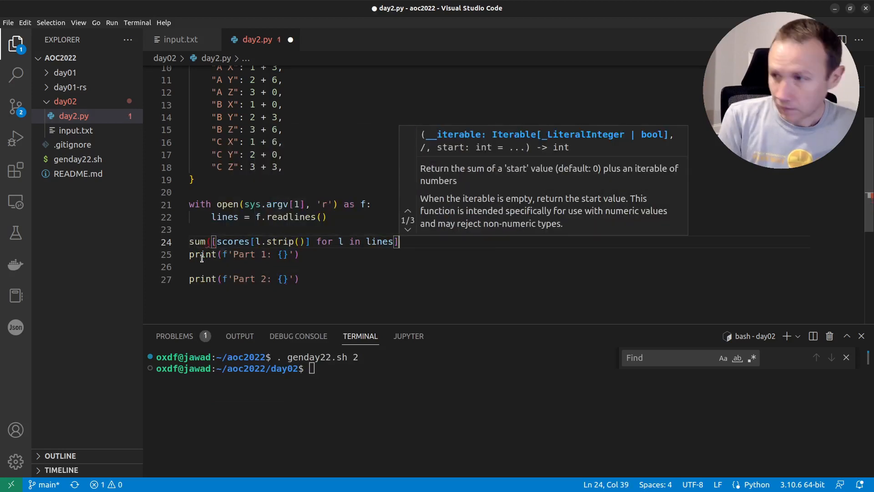
{"action": "type", "text": "part1 ="}
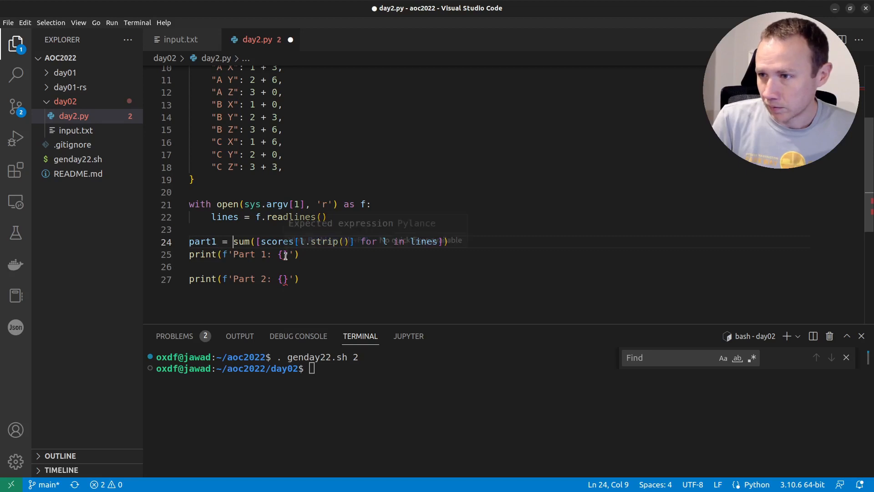
{"action": "type", "text": "part1"}
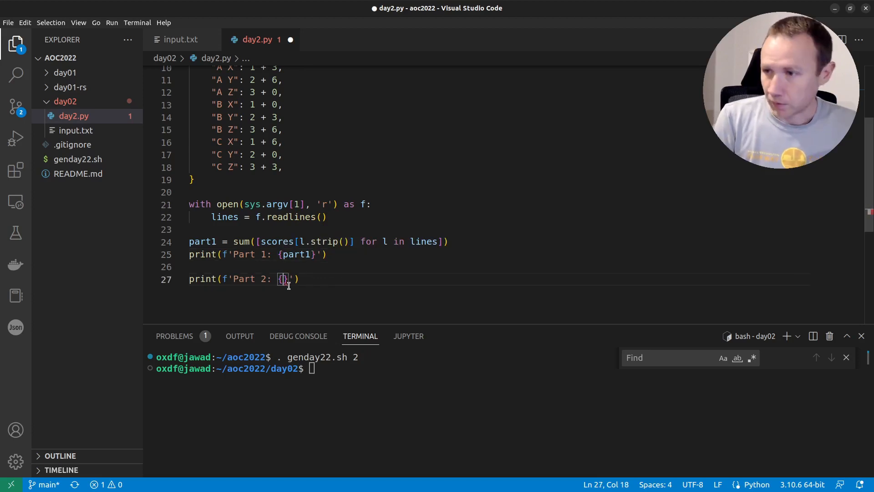
{"action": "type", "text": "\"\""}
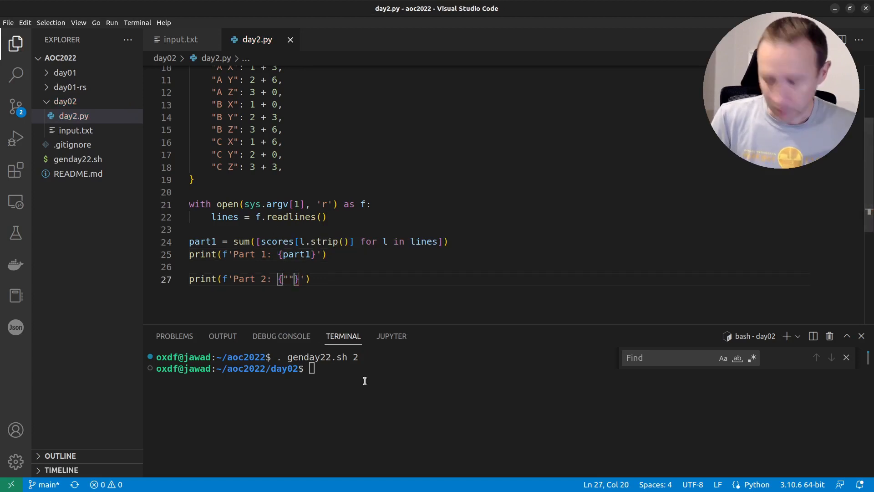
Run python day2.py input.txt and select the Part 1 answer 14264
{"action": "type", "text": "python day2.py input.txt"}
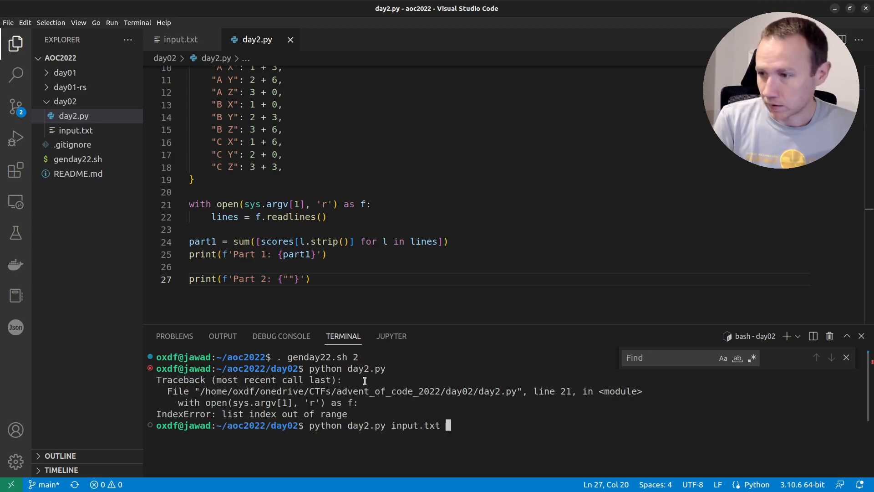
{"action": "key", "text": "Return"}
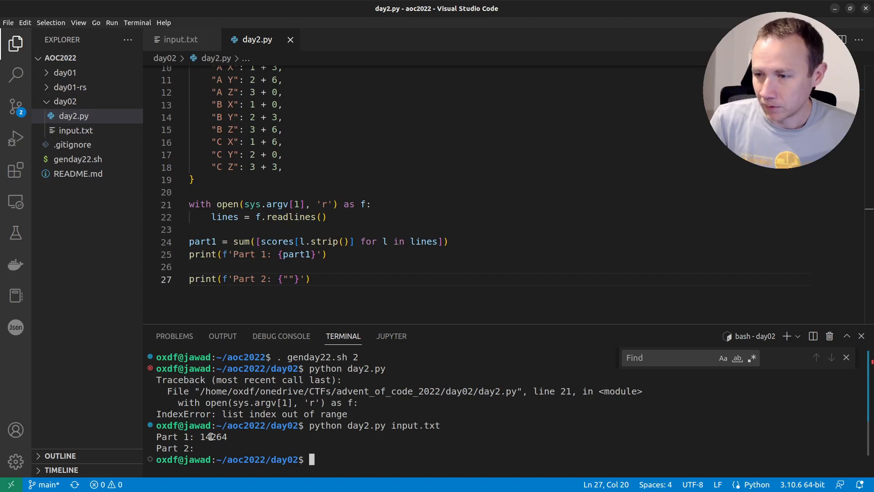
{"action": "double_click", "coordinate": [213, 436]}
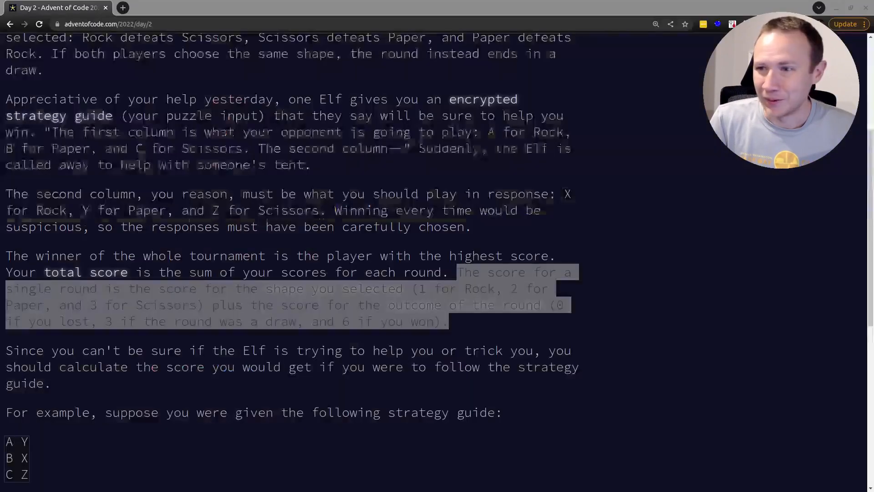
Submit 14264 as the Part One answer and continue to Part Two
{"action": "scroll", "scroll_direction": "down", "scroll_amount": 3}
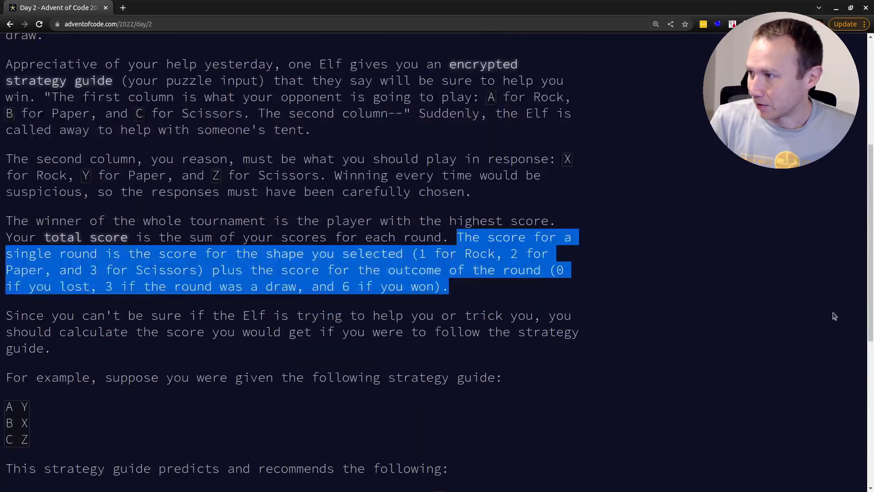
{"action": "scroll", "scroll_direction": "down", "scroll_amount": 3}
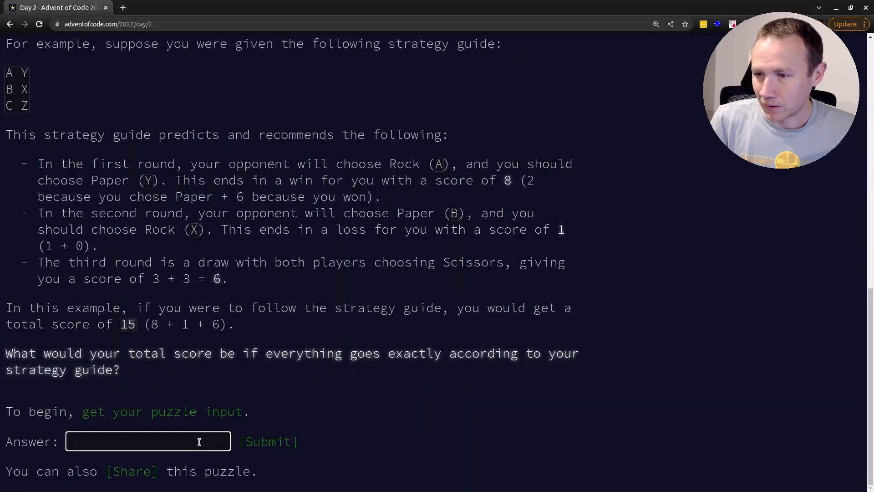
{"action": "left_click", "coordinate": [268, 442]}
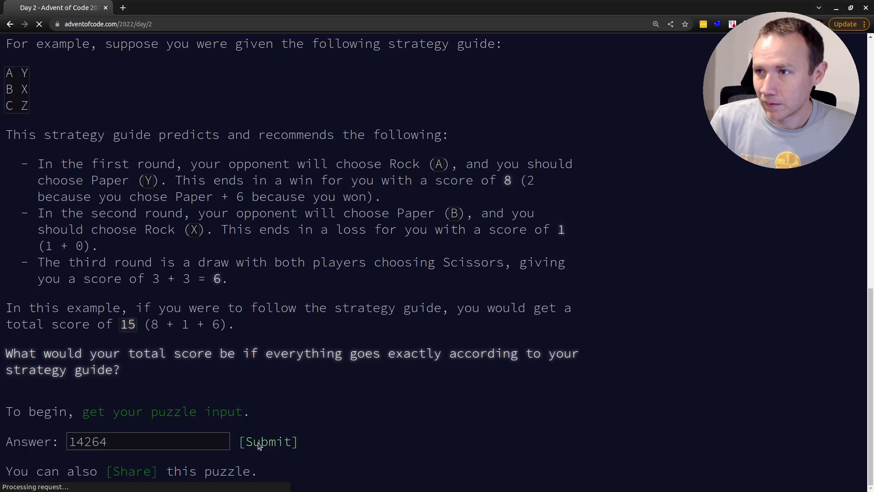
{"action": "left_click", "coordinate": [268, 442]}
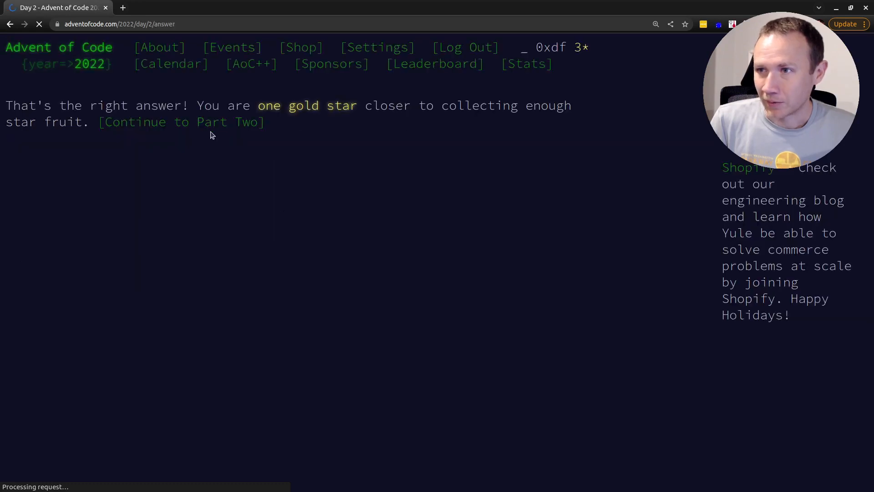
{"action": "mouse_move", "coordinate": [181, 121]}
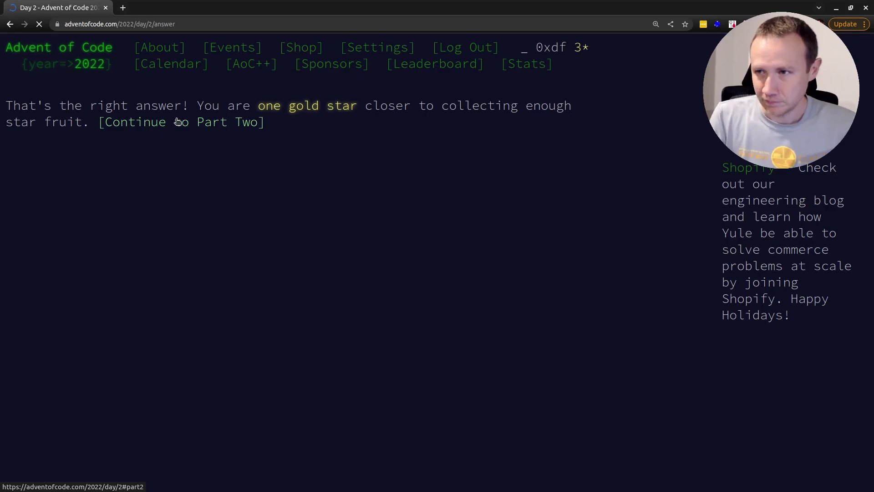
{"action": "left_click", "coordinate": [182, 122]}
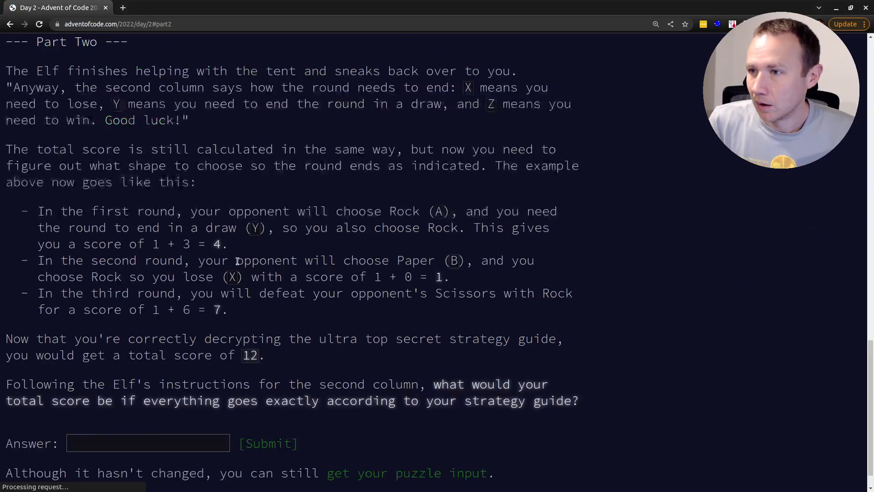
Select and copy the Part Two sentence defining what X, Y and Z mean
{"action": "scroll", "scroll_direction": "down", "scroll_amount": 3}
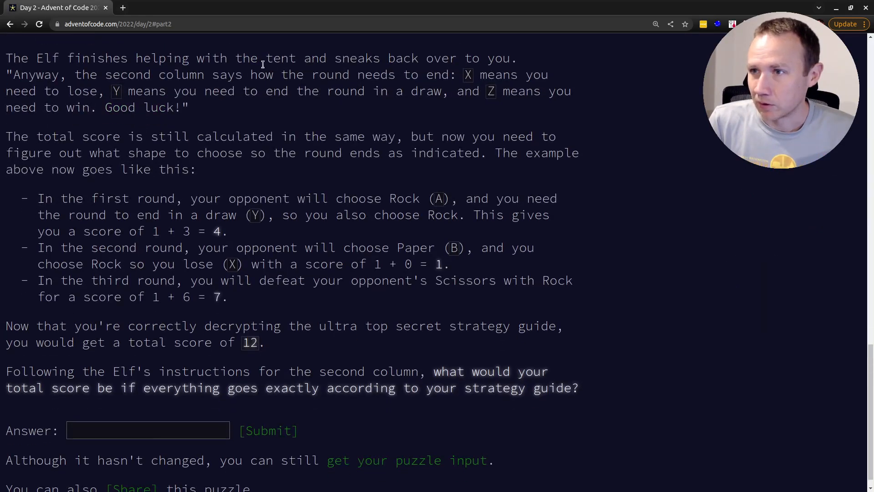
{"action": "scroll", "scroll_direction": "down", "scroll_amount": 3}
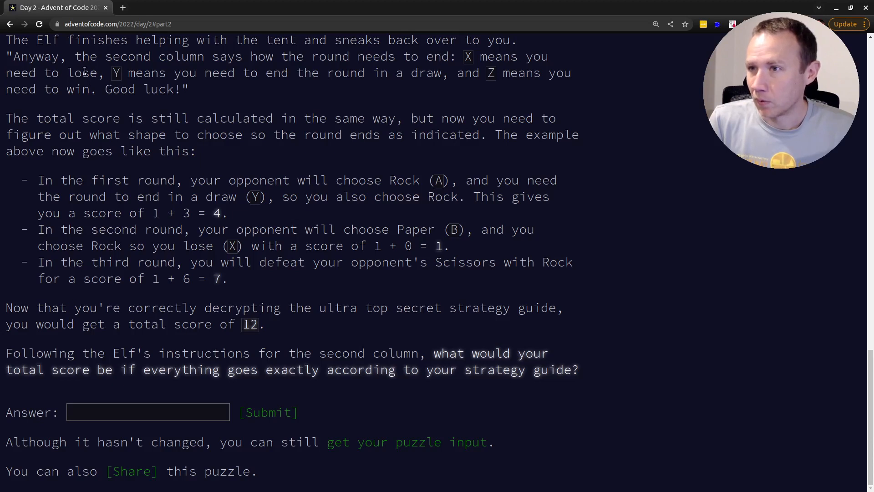
{"action": "mouse_move", "coordinate": [382, 73]}
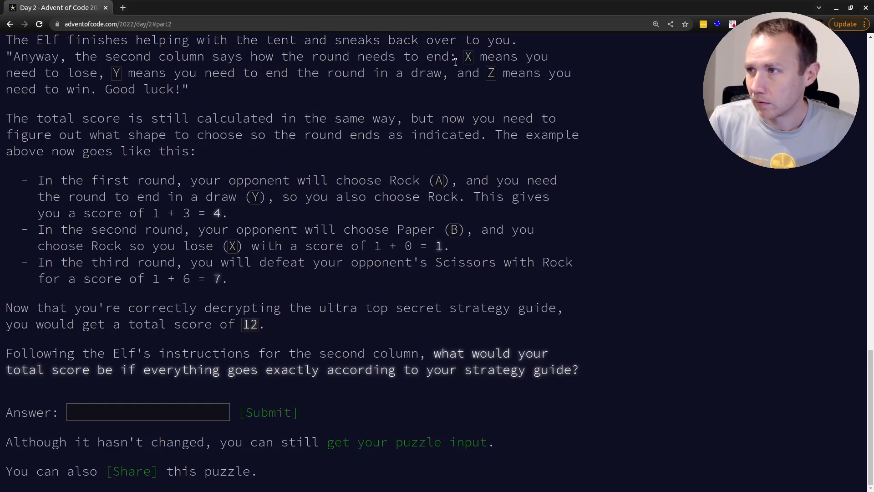
{"action": "left_click_drag", "start_coordinate": [455, 56], "coordinate": [109, 89]}
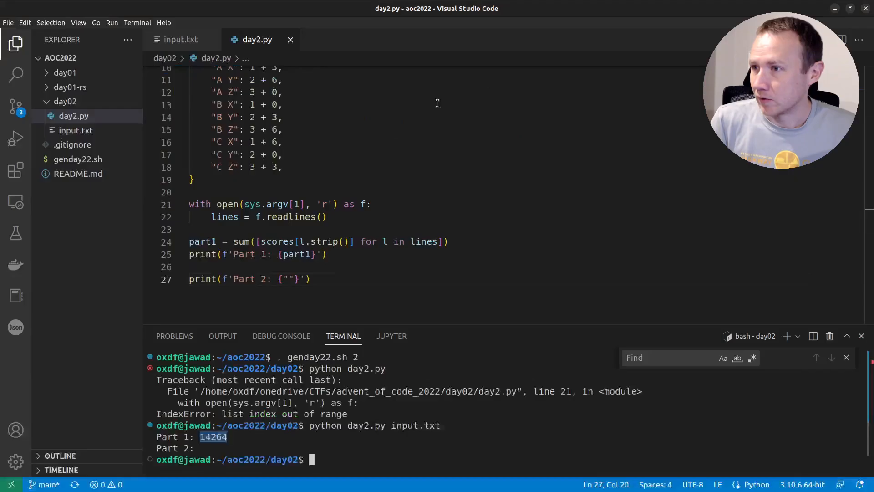
Paste the X-lose, Y-draw, Z-win rule as a docstring below the scores dictionary
{"action": "left_click", "coordinate": [331, 253]}
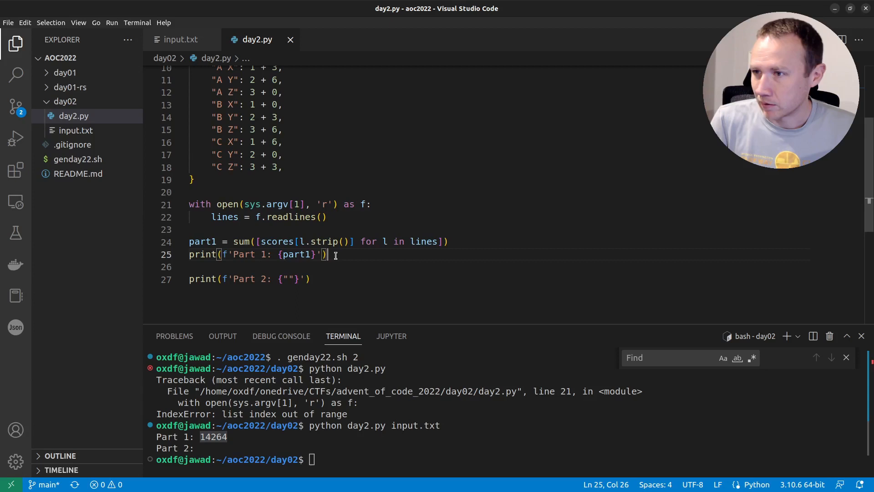
{"action": "scroll", "scroll_direction": "up", "scroll_amount": 3}
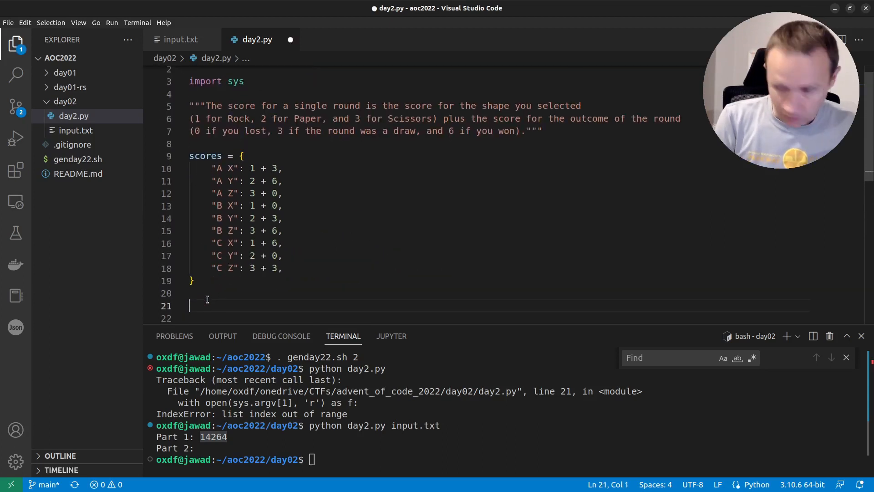
{"action": "type", "text": "\"\"\"X means you need to lose, Y means you need to end the round in a draw, and Z means you need to win.\"\"\""}
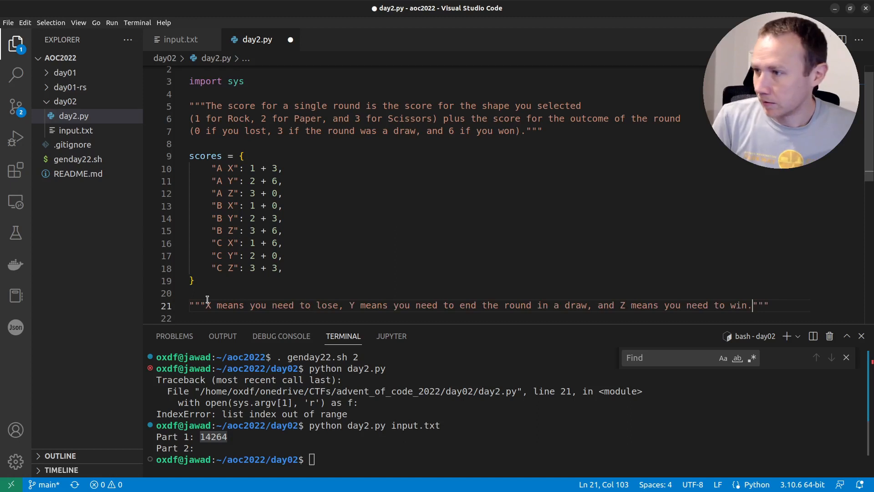
{"action": "scroll", "scroll_direction": "down", "scroll_amount": 3}
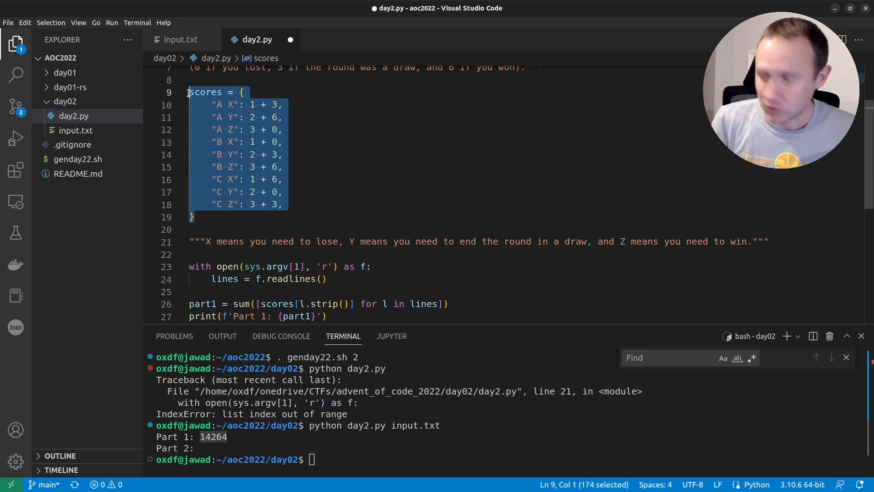
Paste the dictionary as scores2 and set its outcome values (0 for X, 3 for Y)
{"action": "left_click", "coordinate": [773, 242]}
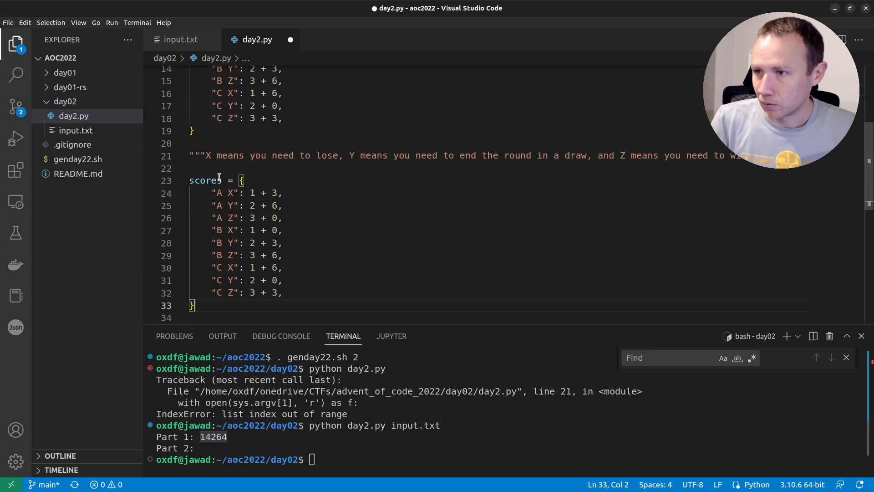
{"action": "type", "text": "2"}
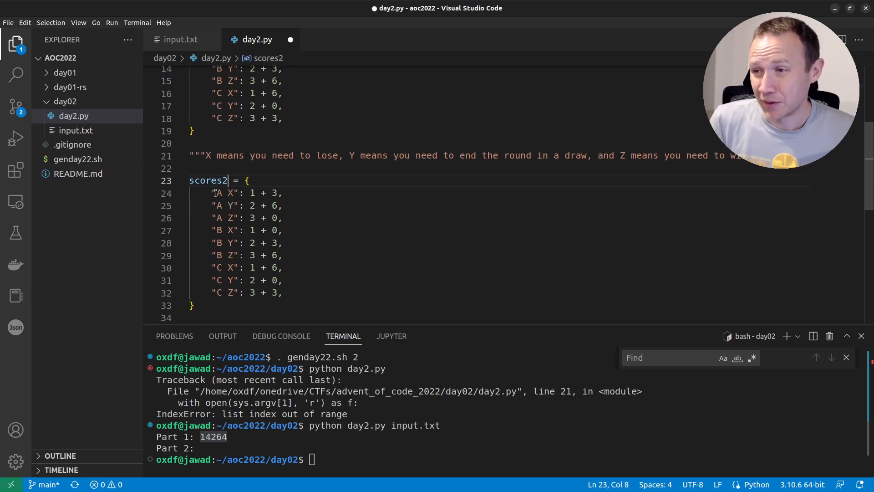
{"action": "left_click", "coordinate": [271, 192]}
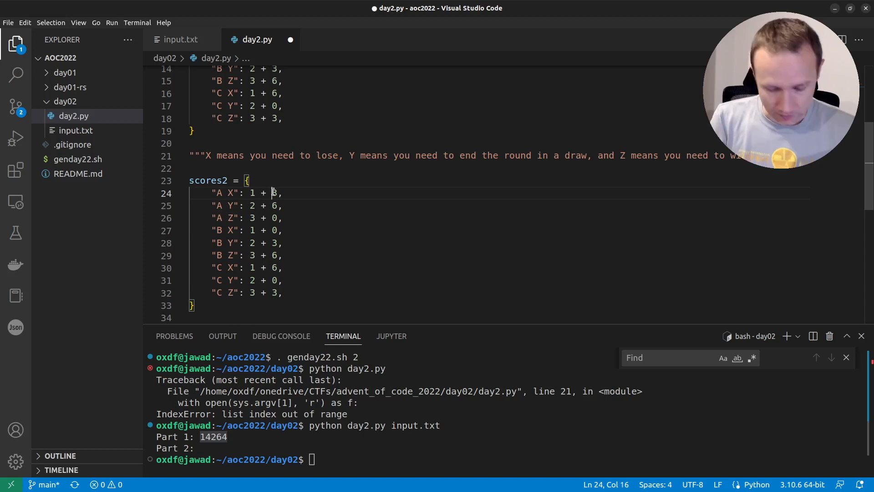
{"action": "type", "text": "0"}
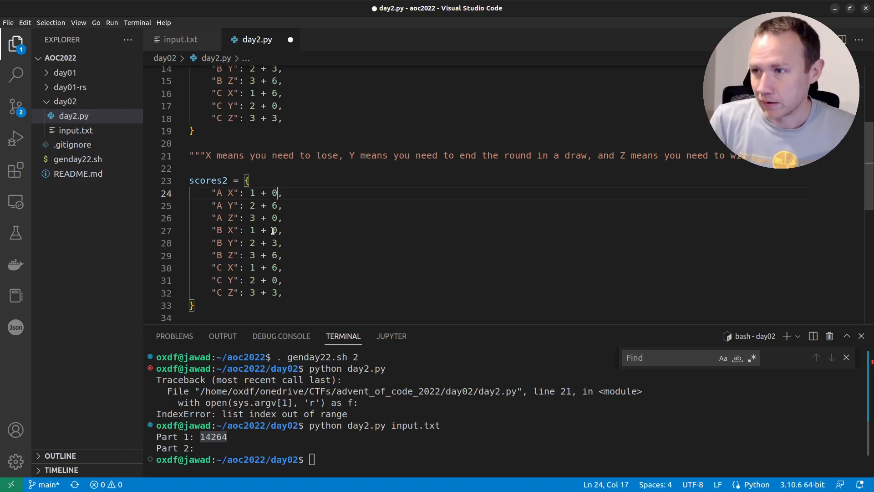
{"action": "left_click", "coordinate": [272, 268]}
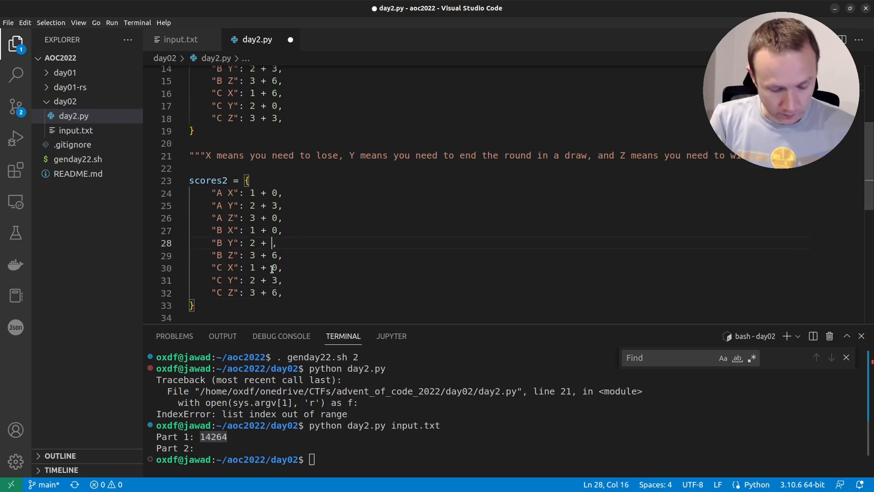
{"action": "type", "text": "3"}
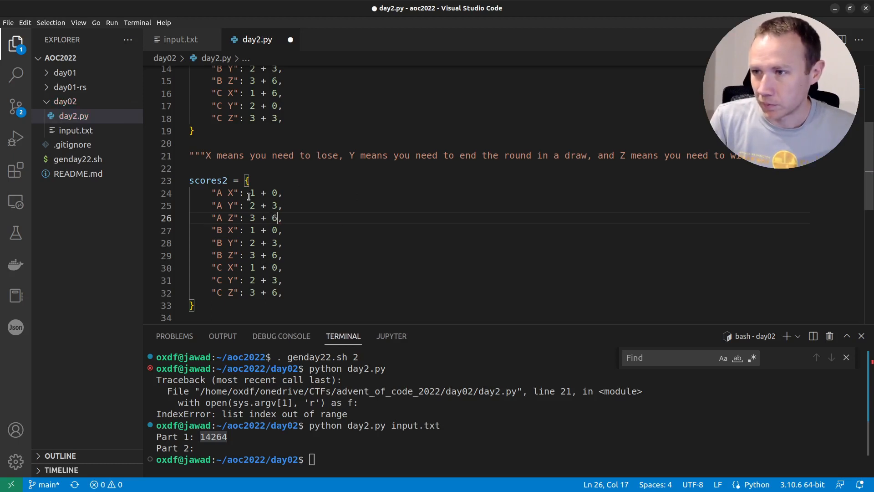
Correct the shape scores in scores2 (A X becomes 3) and duplicate the part1 sum line
{"action": "left_click", "coordinate": [254, 193]}
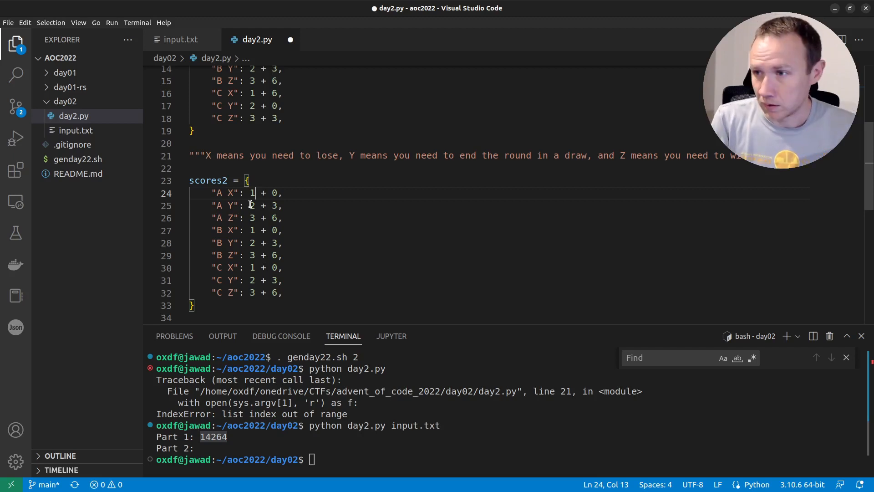
{"action": "type", "text": "3"}
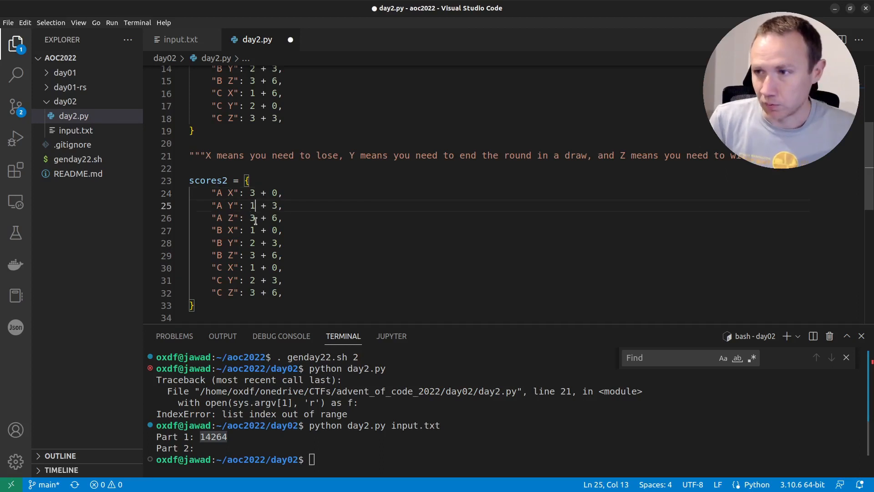
{"action": "left_click", "coordinate": [254, 217]}
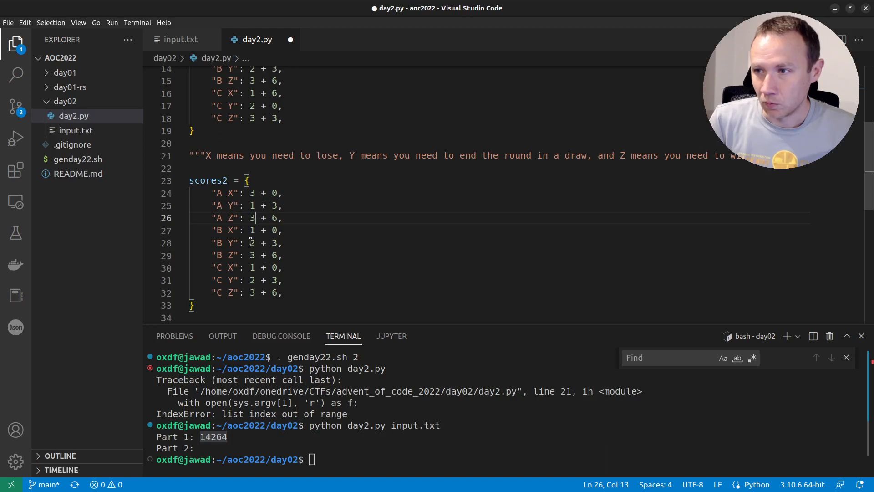
{"action": "key", "text": "BackSpace"}
{"action": "type", "text": "2"}
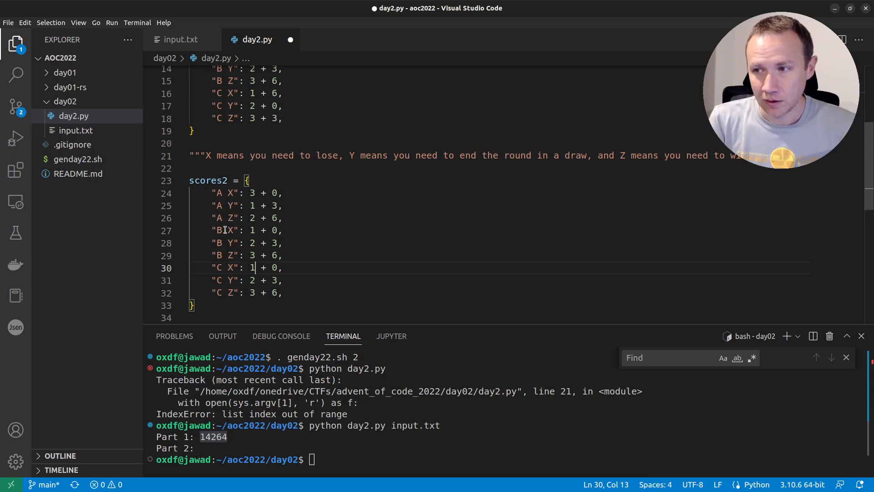
{"action": "key", "text": "Backspace"}
{"action": "type", "text": "1"}
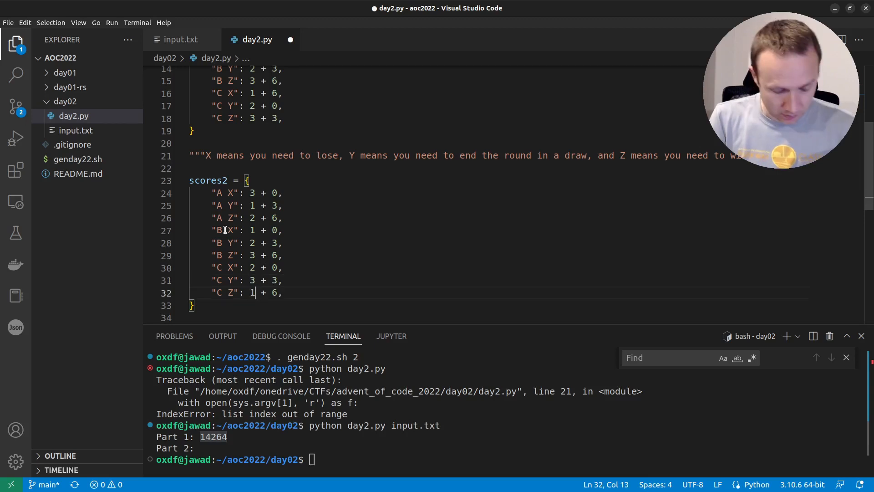
{"action": "scroll", "scroll_direction": "down", "scroll_amount": 3}
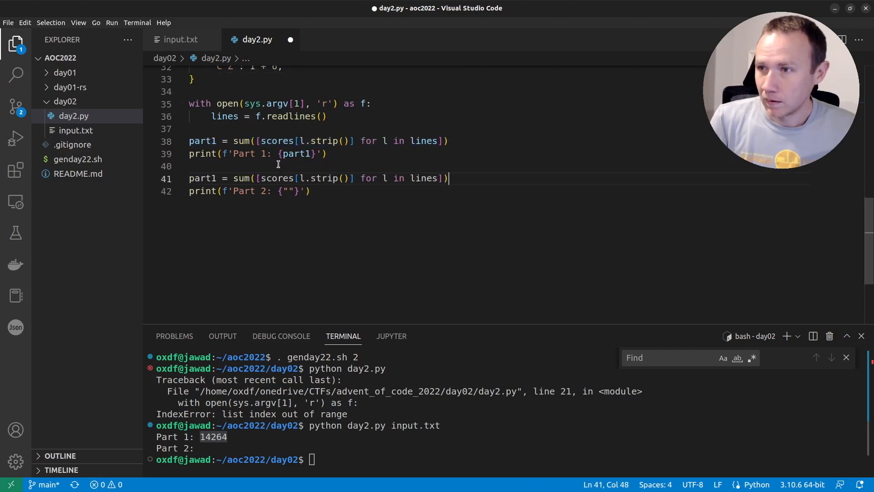
Make the copied line part2 using scores2, print {part2}, save and rerun on input.txt
{"action": "type", "text": "2"}
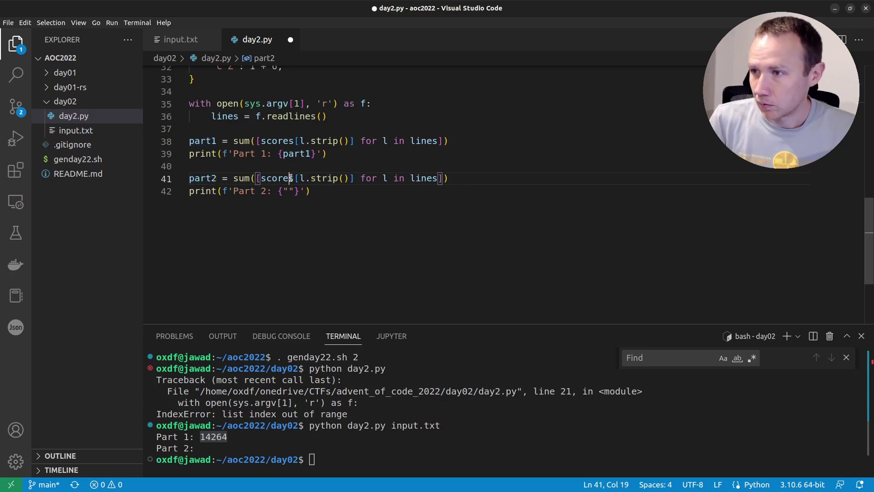
{"action": "type", "text": "2"}
{"action": "left_click", "coordinate": [499, 190]}
{"action": "type", "text": "part2"}
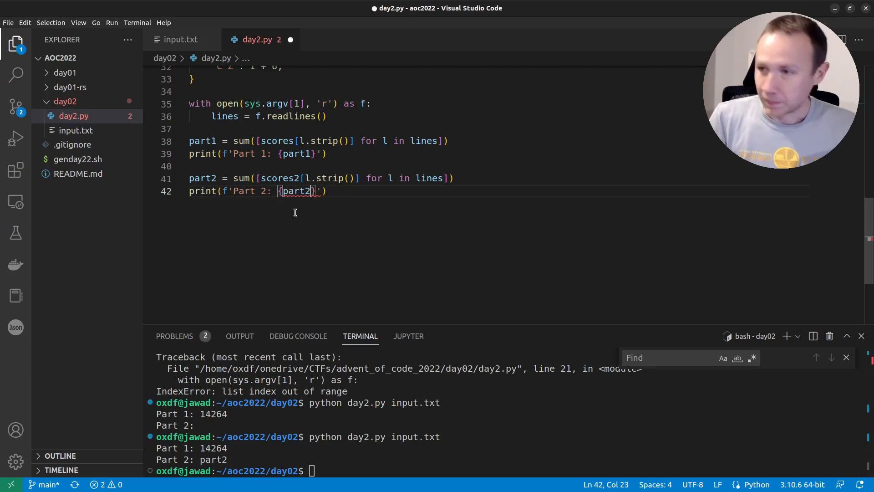
{"action": "key", "text": "ctrl+s"}
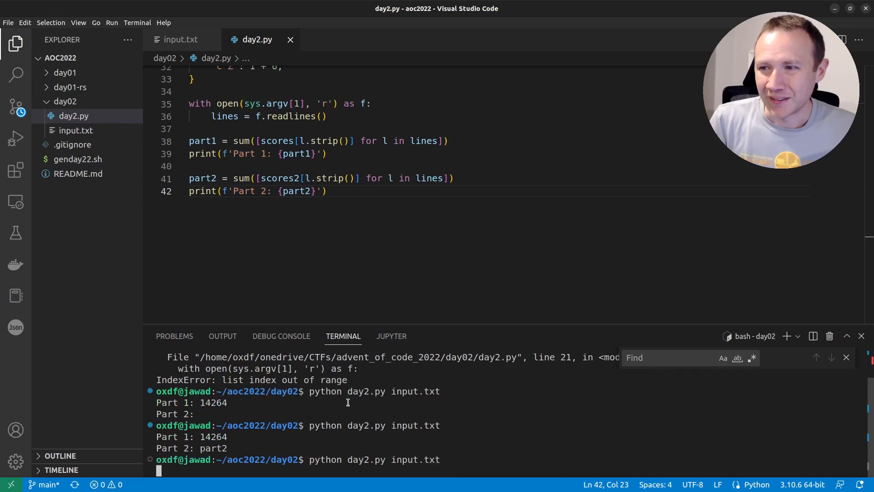
{"action": "key", "text": "Return"}
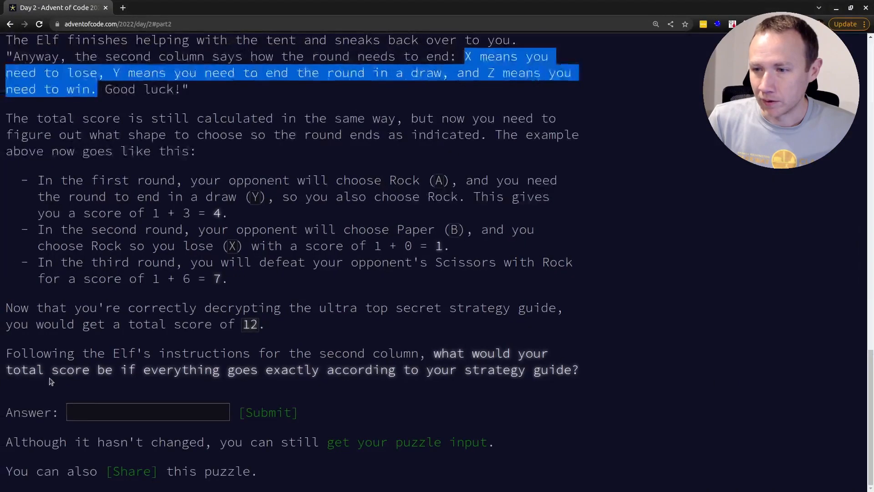
Submit 12382 as the Part Two answer, completing Day 2
{"action": "left_click", "coordinate": [268, 412]}
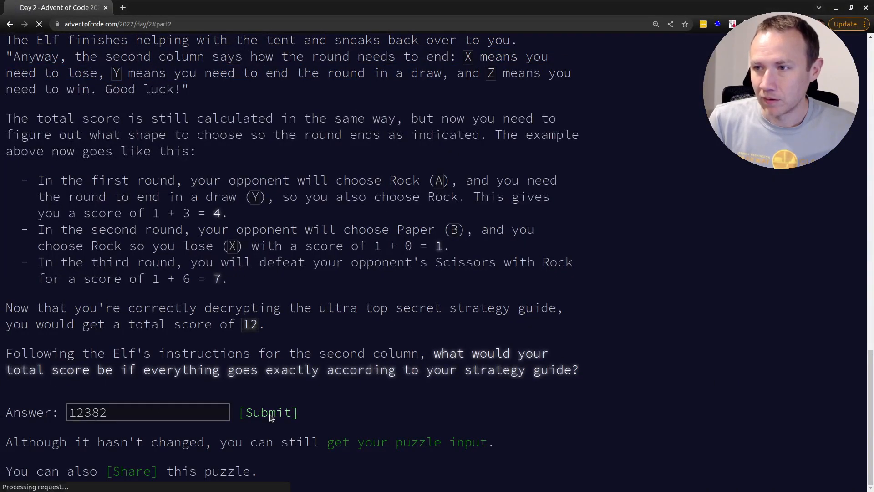
{"action": "left_click", "coordinate": [268, 412]}
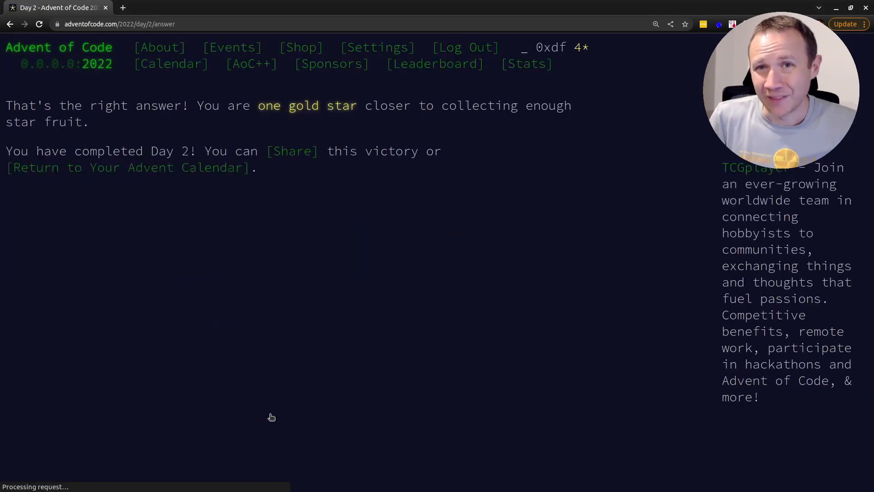